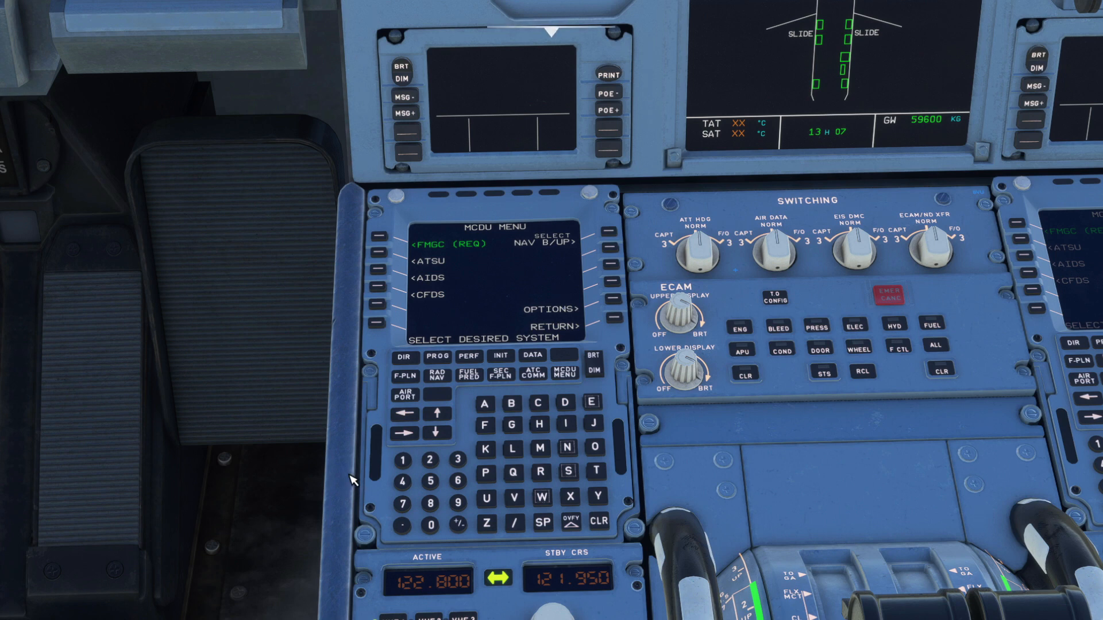
pyautogui.moveTo(692, 327)
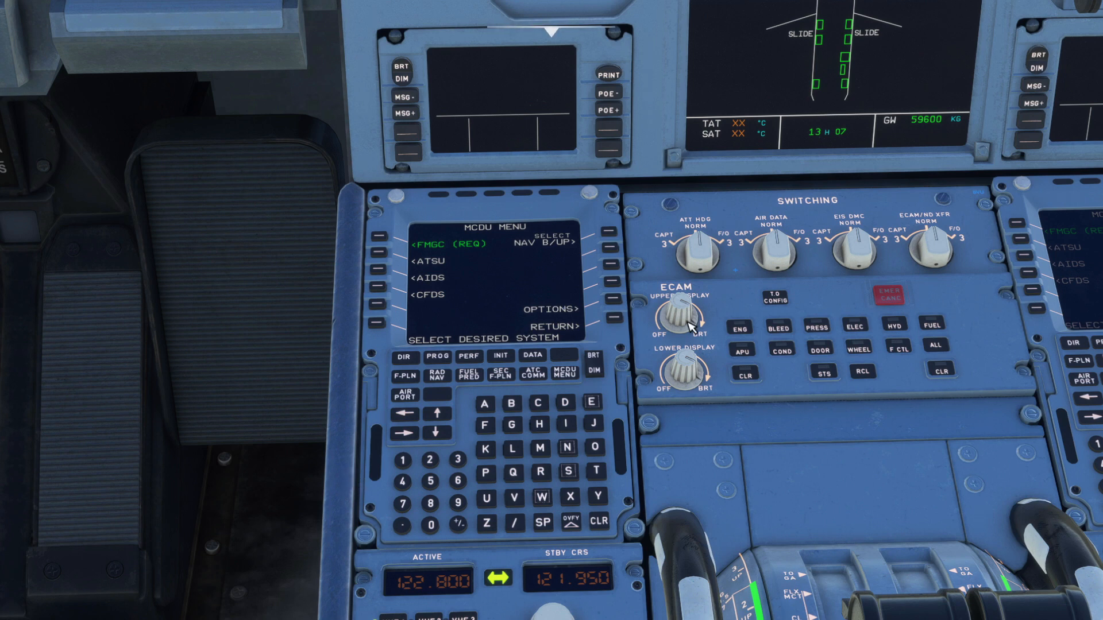
pyautogui.moveTo(624, 374)
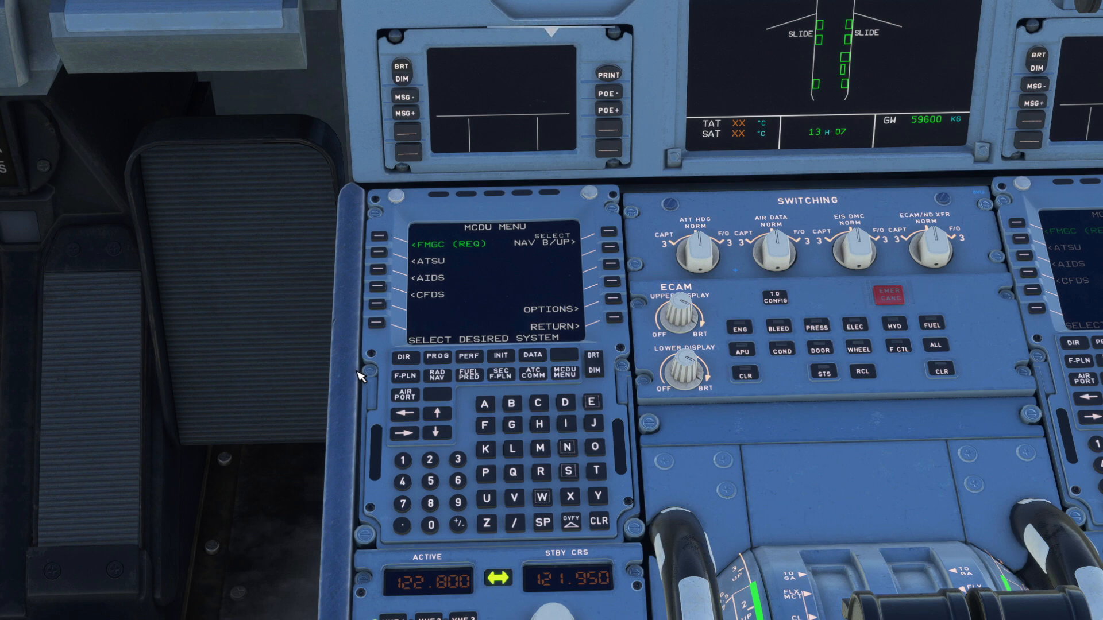
pyautogui.moveTo(570, 295)
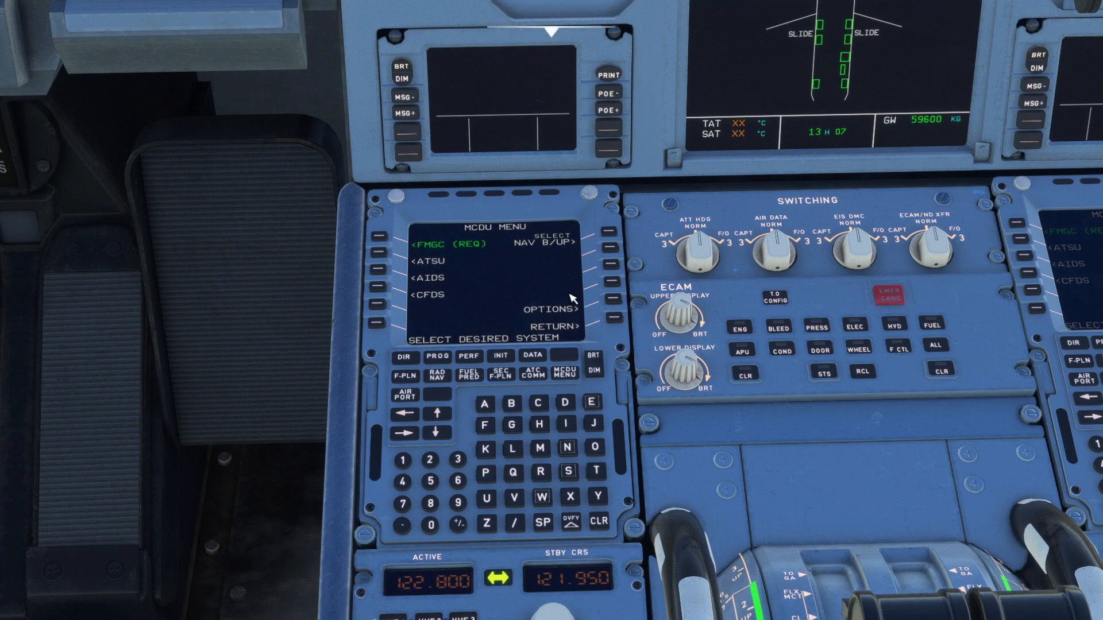
pyautogui.moveTo(570, 373)
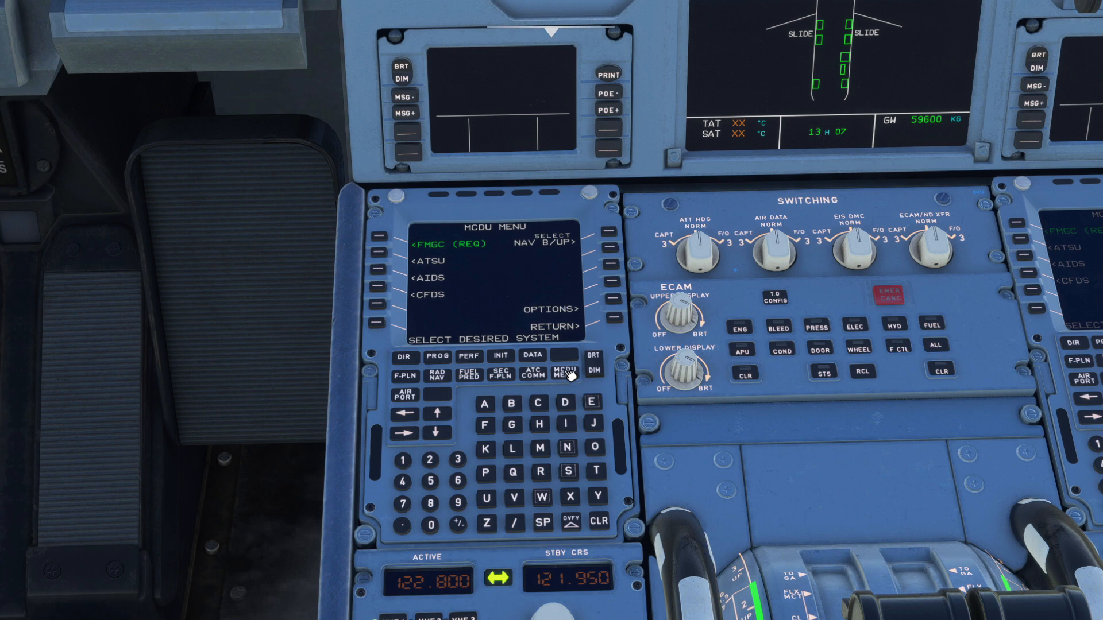
pyautogui.moveTo(571, 351)
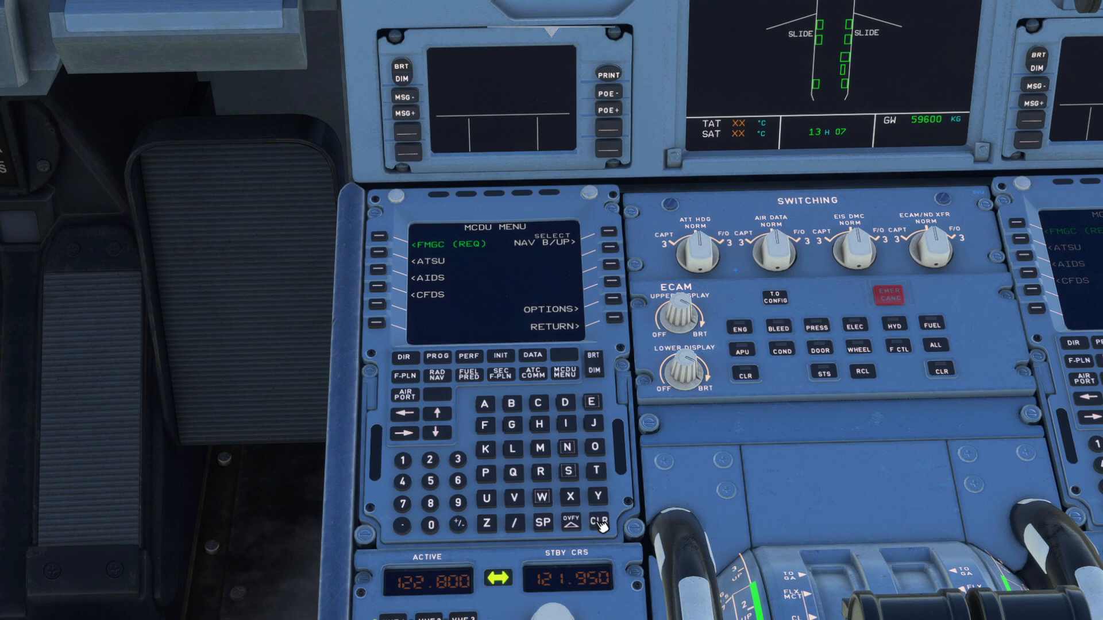
pyautogui.moveTo(483, 329)
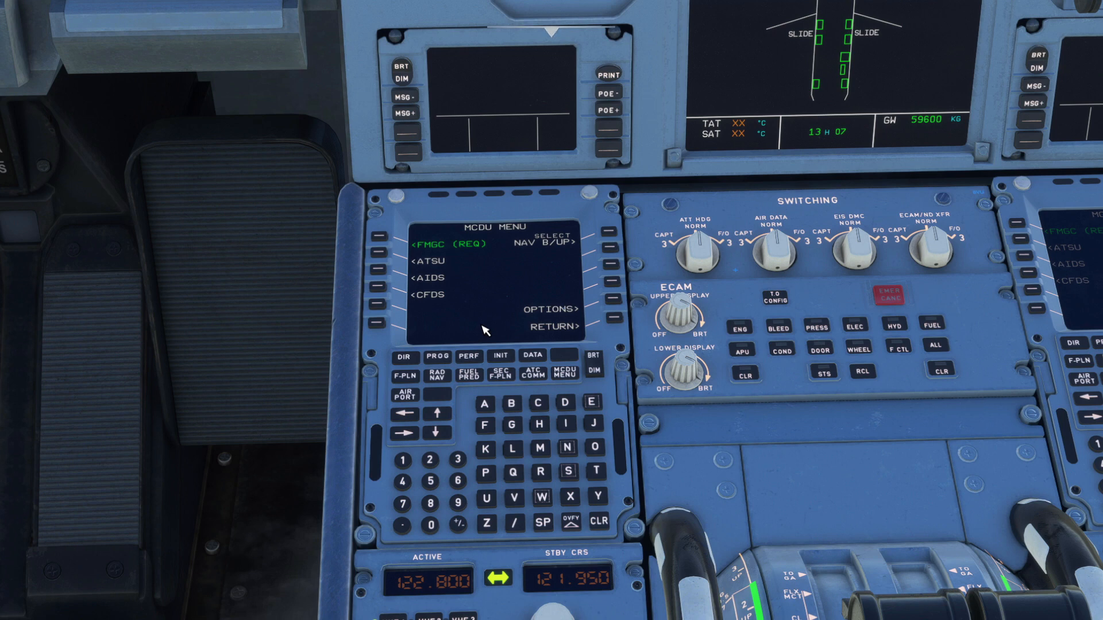
# Step: Check the SimBrief profile settings in the A32NX AOC options pages
pyautogui.click(611, 308)
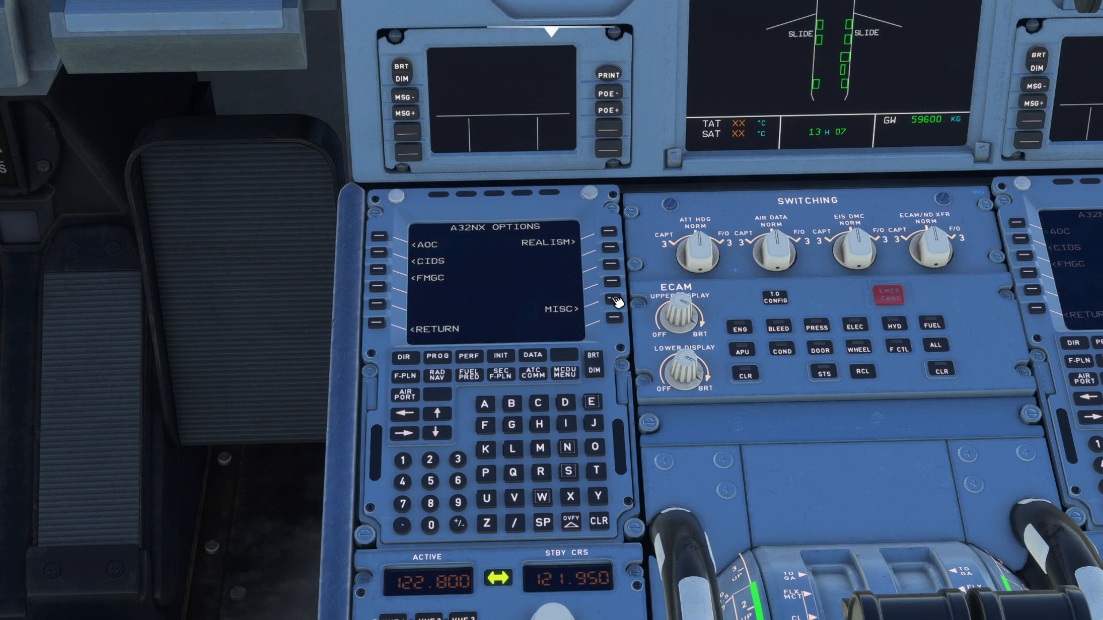
pyautogui.click(375, 245)
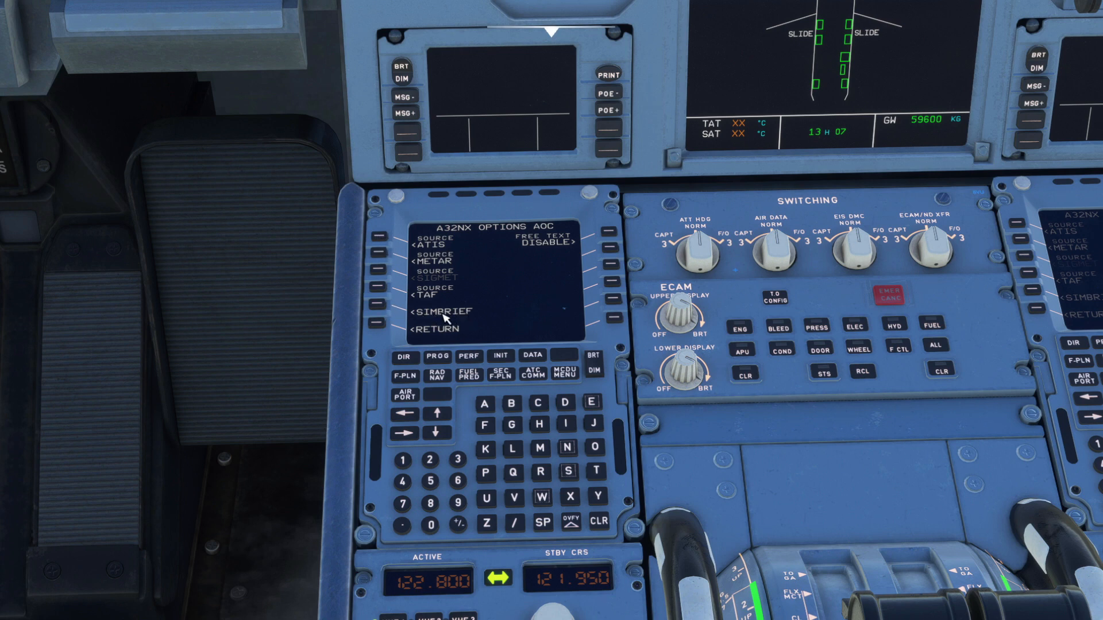
pyautogui.click(441, 310)
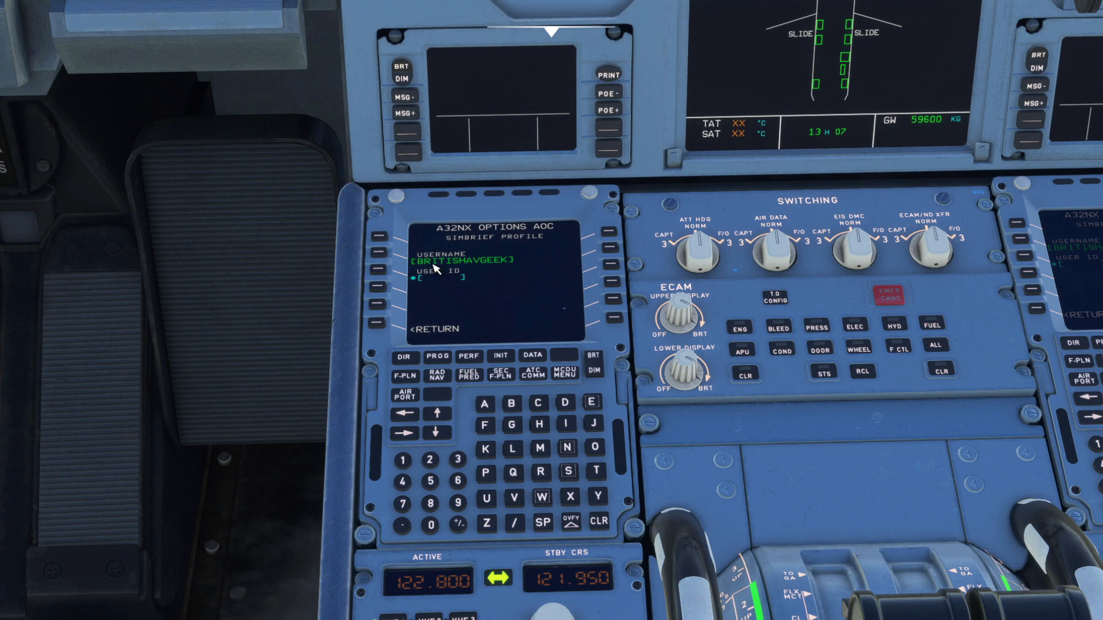
pyautogui.moveTo(430, 270)
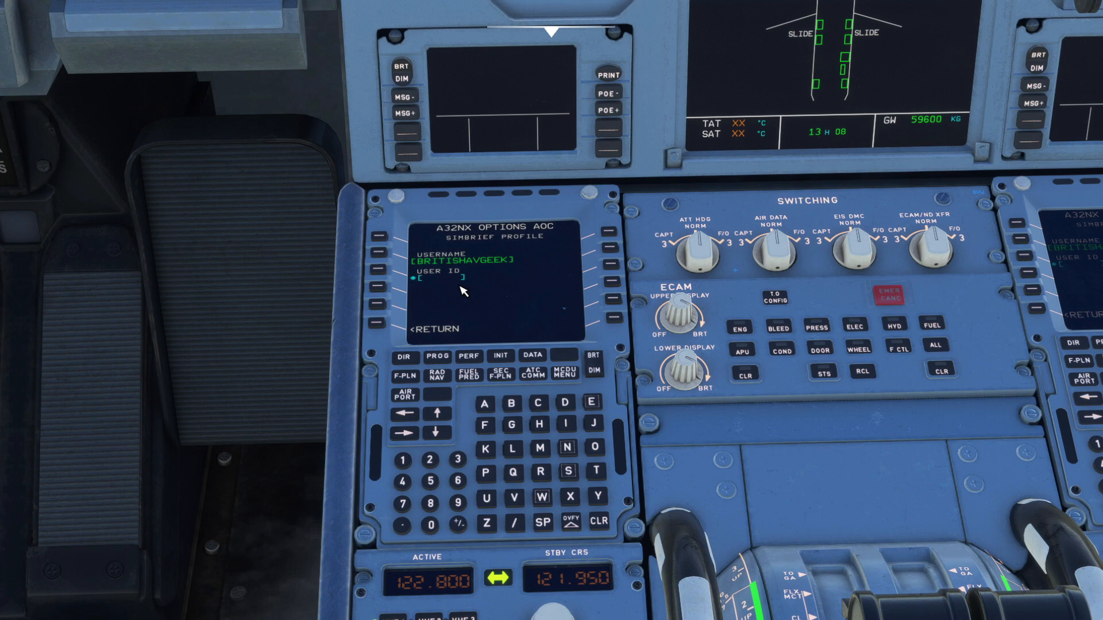
pyautogui.moveTo(500, 293)
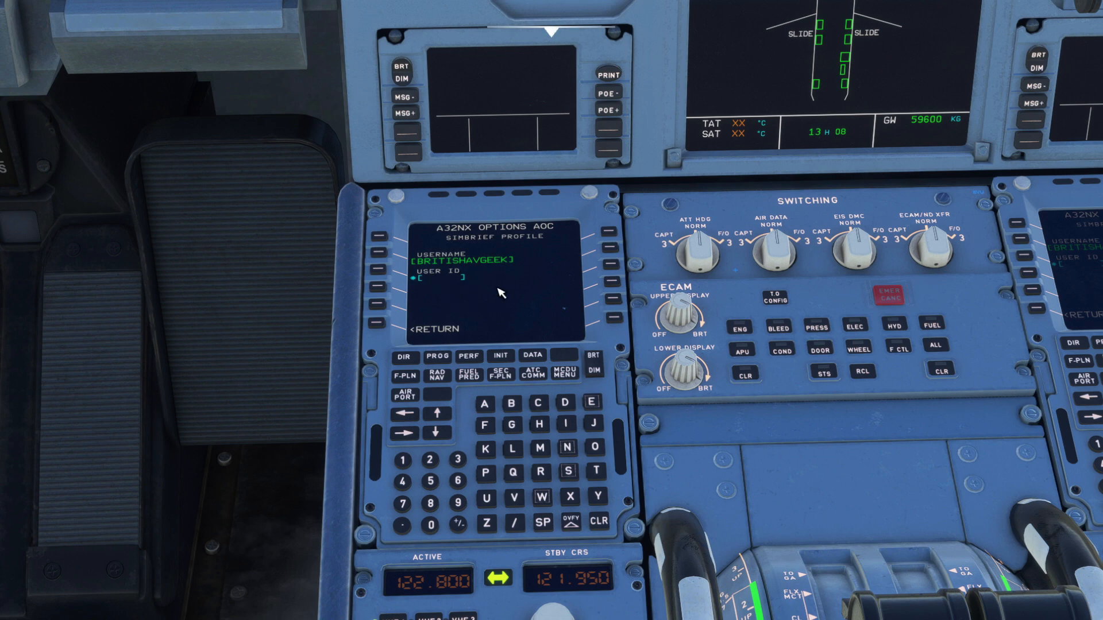
pyautogui.moveTo(496, 295)
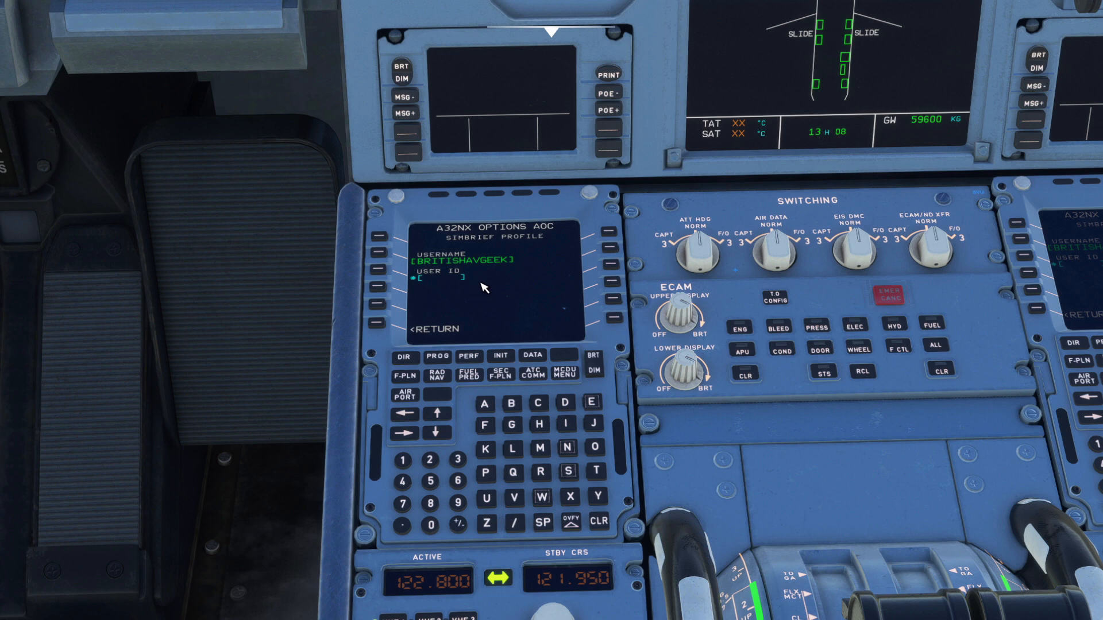
pyautogui.moveTo(398, 263)
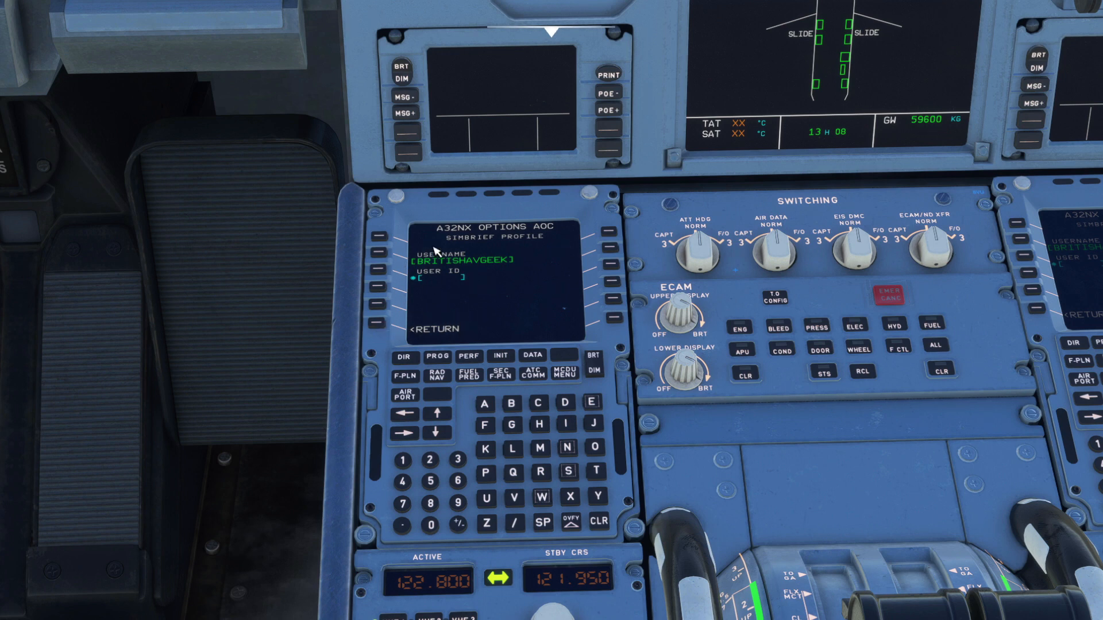
pyautogui.moveTo(549, 426)
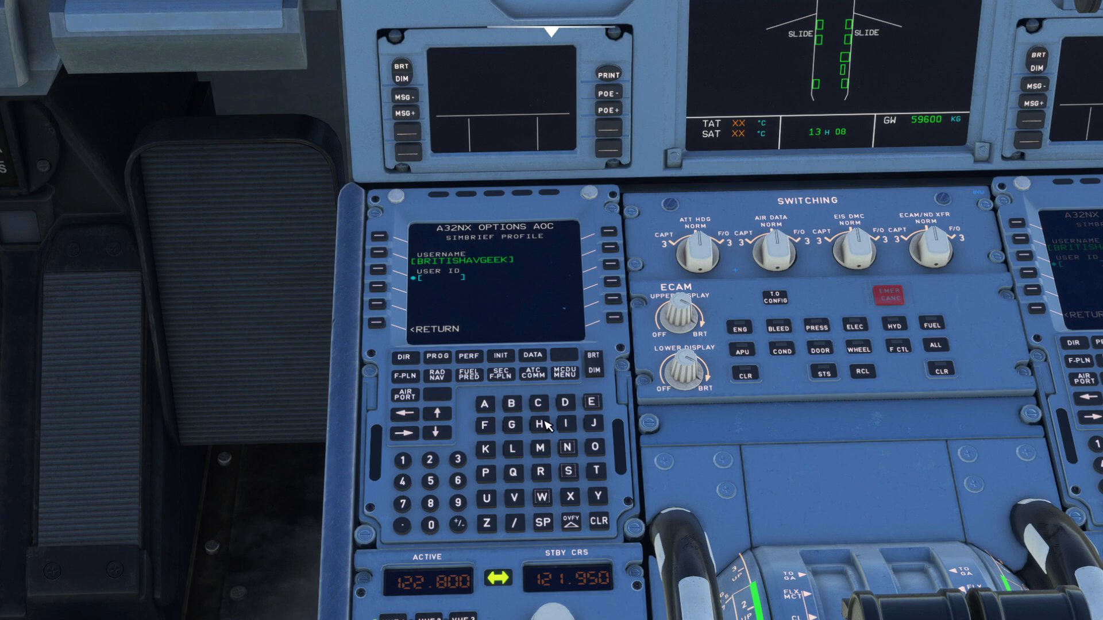
# Step: Return to the MCDU MENU and select the ATSU datalink system
pyautogui.click(560, 372)
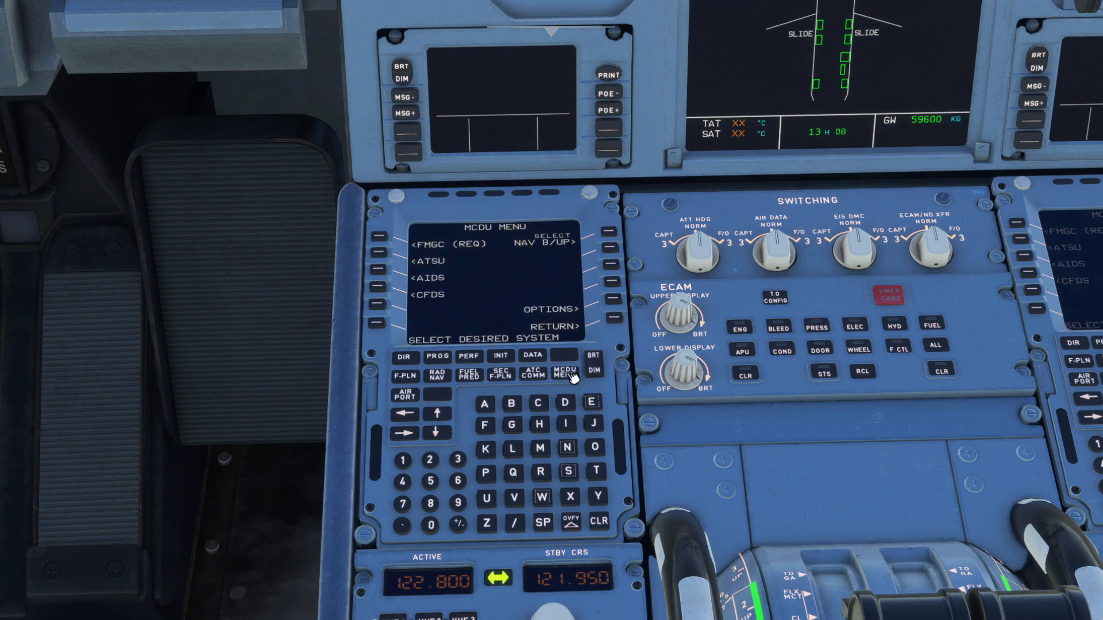
pyautogui.click(379, 260)
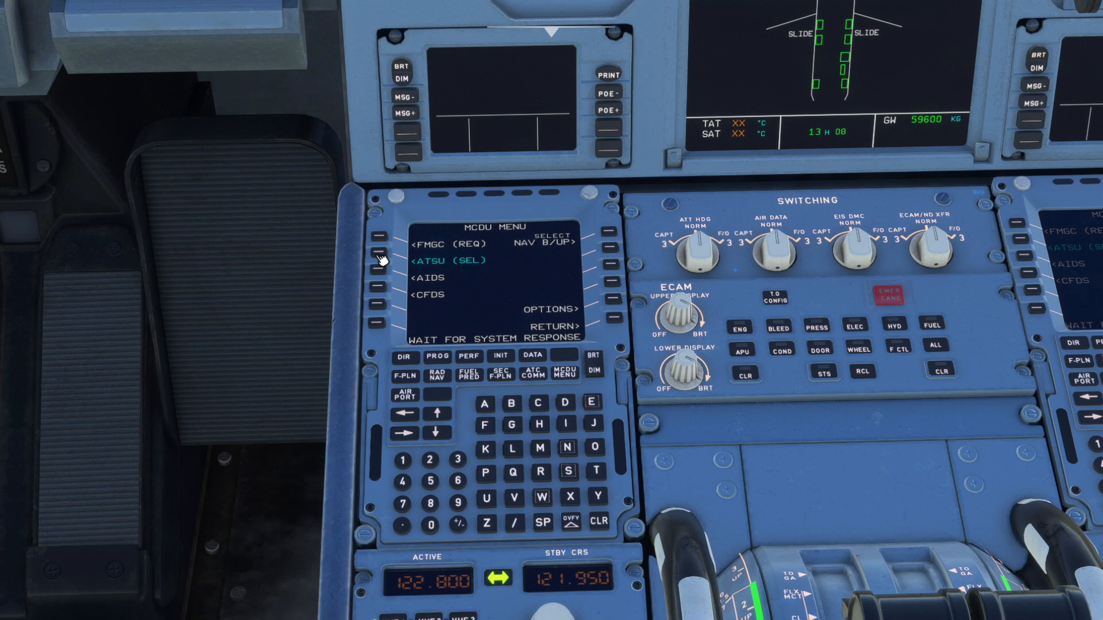
pyautogui.click(378, 260)
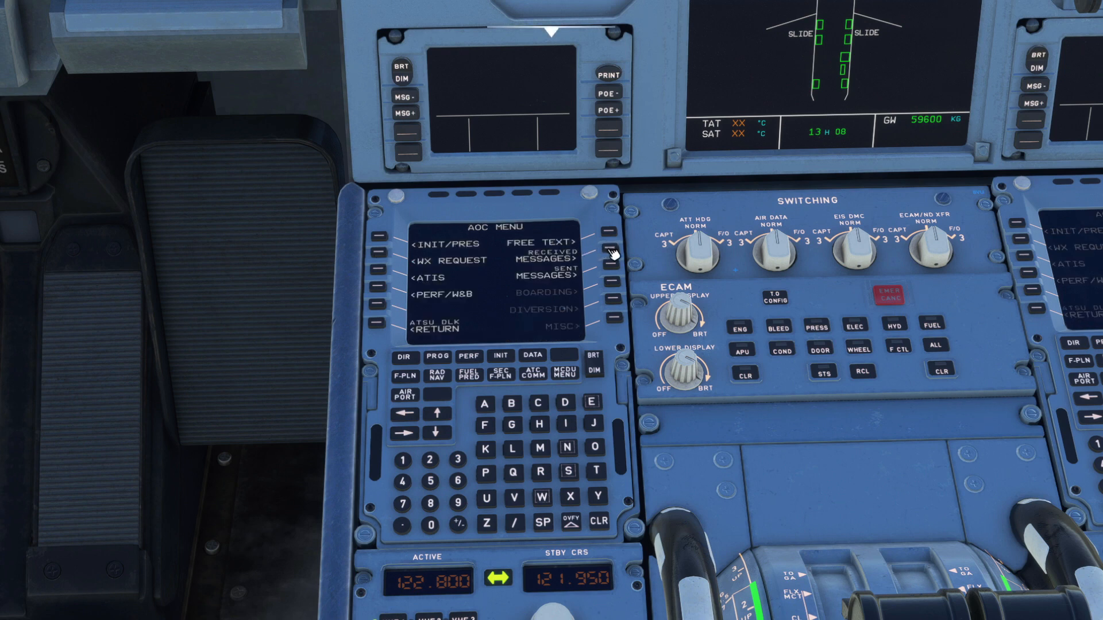
pyautogui.moveTo(387, 238)
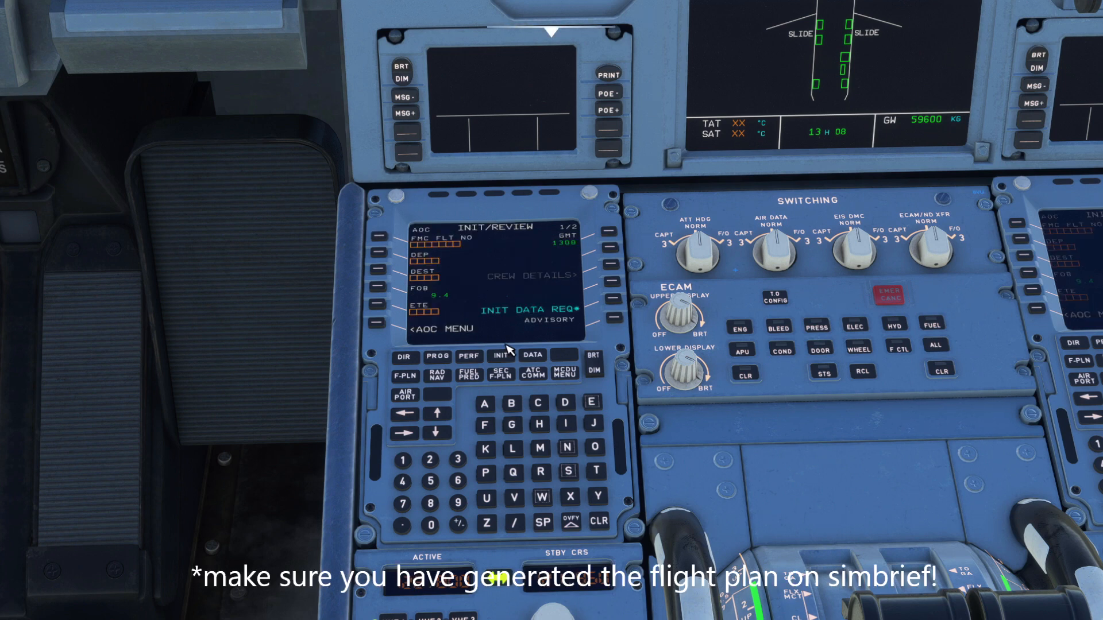
pyautogui.moveTo(485, 306)
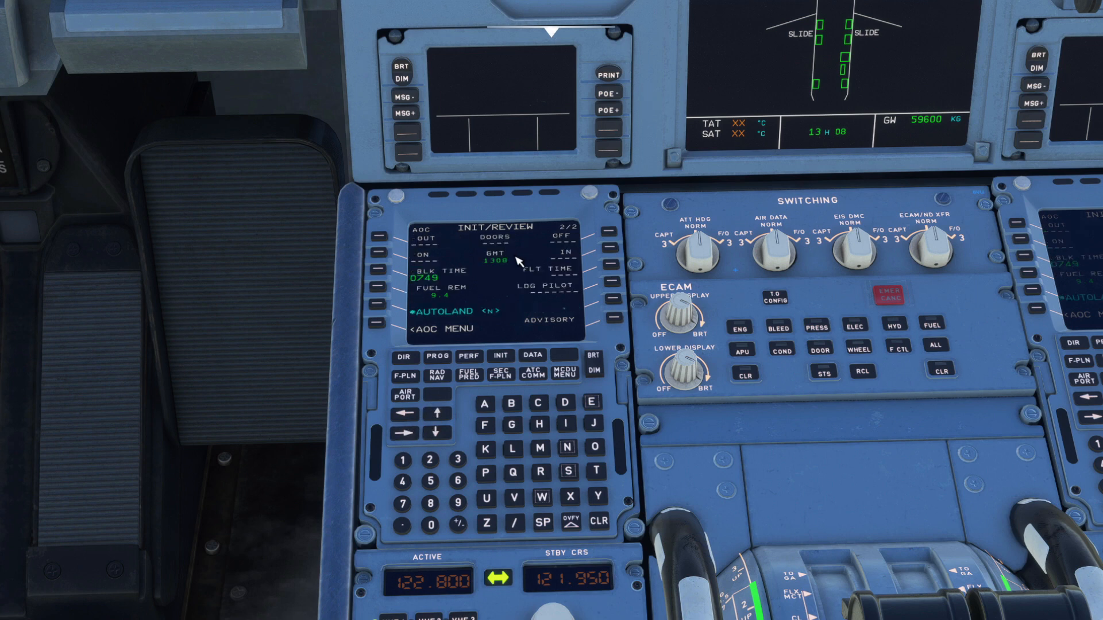
pyautogui.moveTo(450, 333)
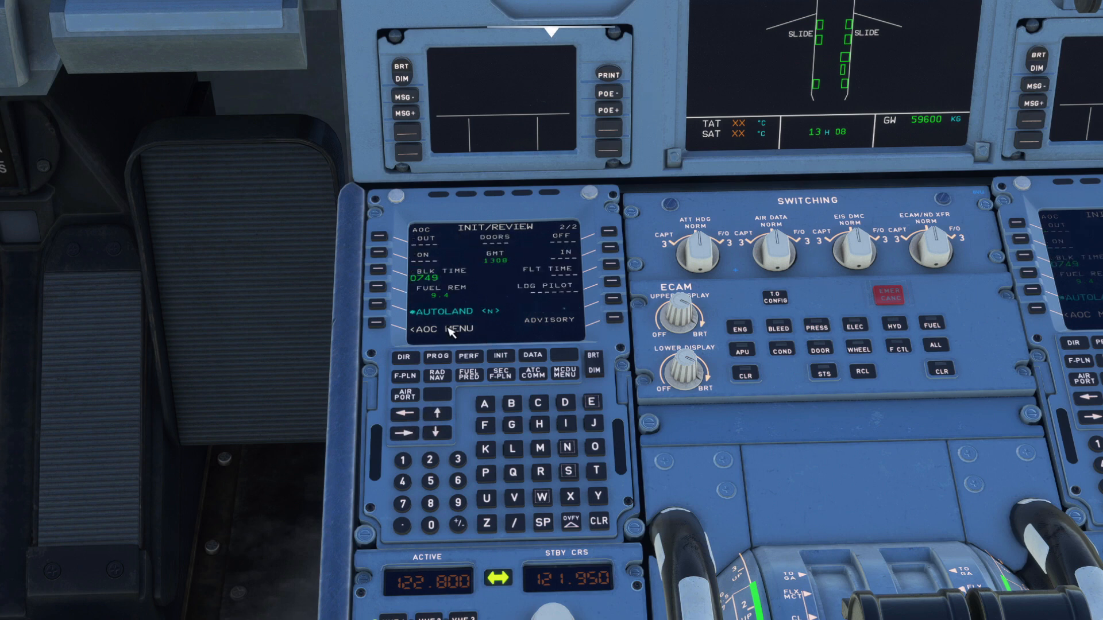
pyautogui.moveTo(480, 364)
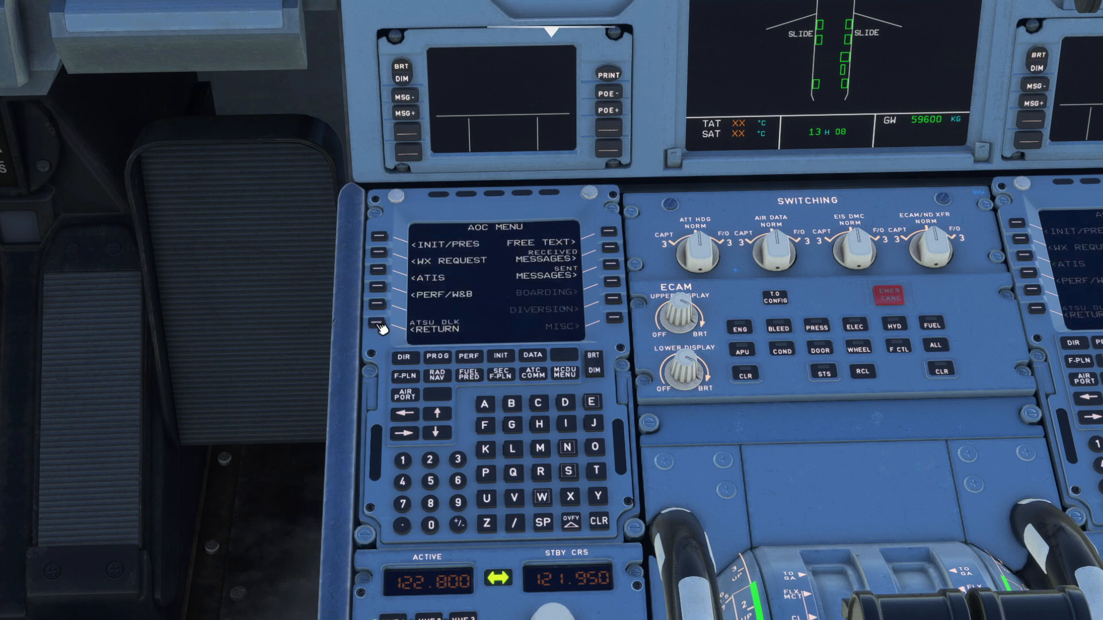
pyautogui.moveTo(383, 291)
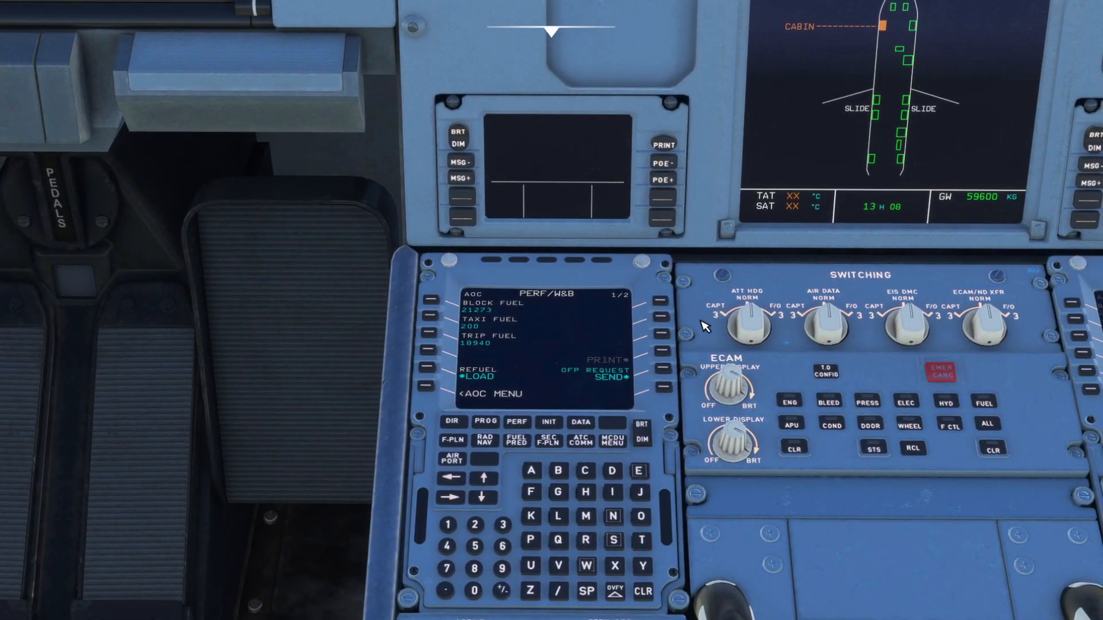
pyautogui.moveTo(554, 363)
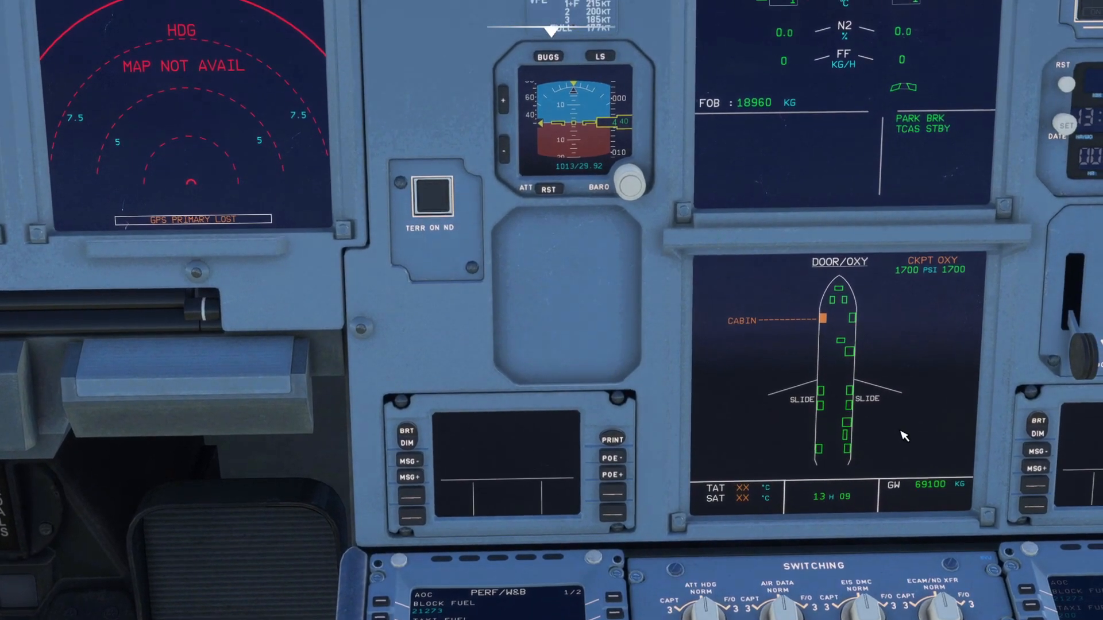
pyautogui.moveTo(720, 167)
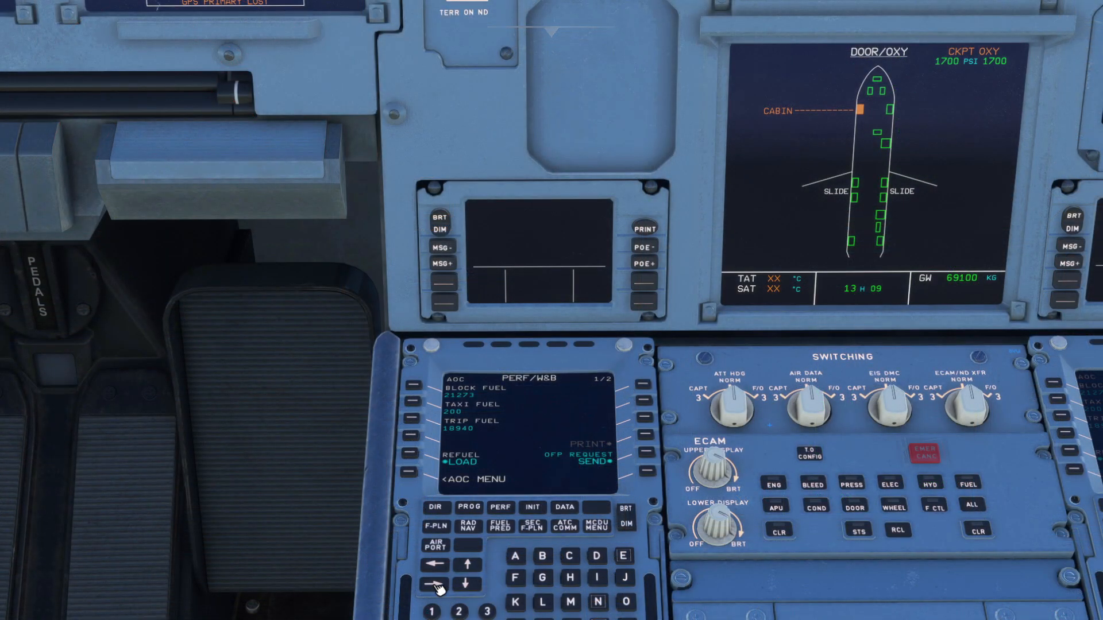
# Step: After checking 163 passengers and ZFW 57.9, open the blank INIT page
pyautogui.click(434, 584)
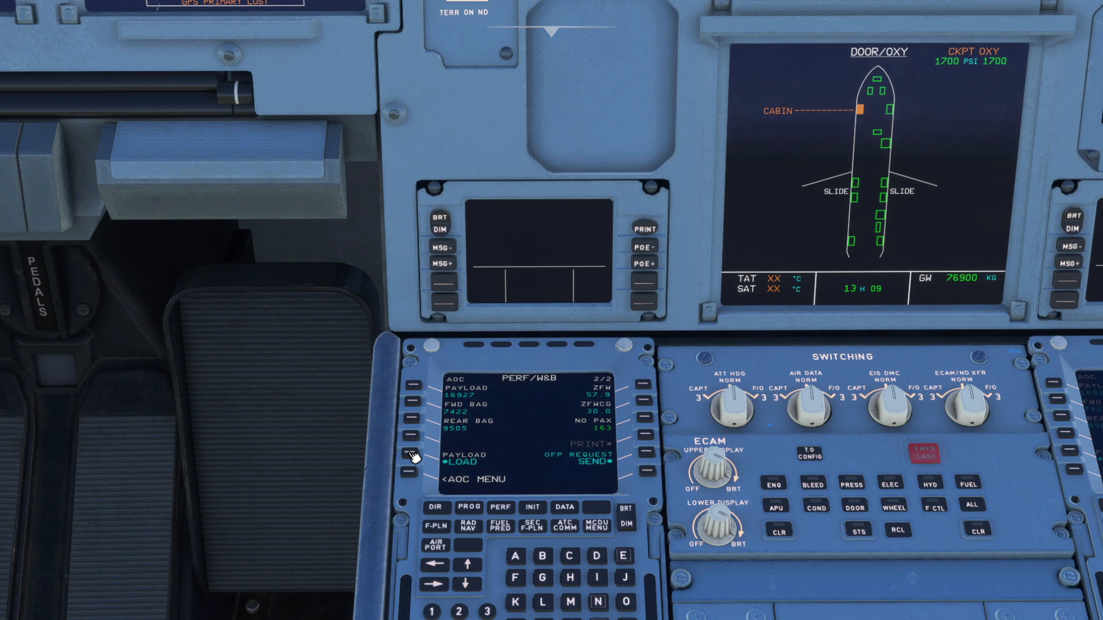
pyautogui.moveTo(594, 415)
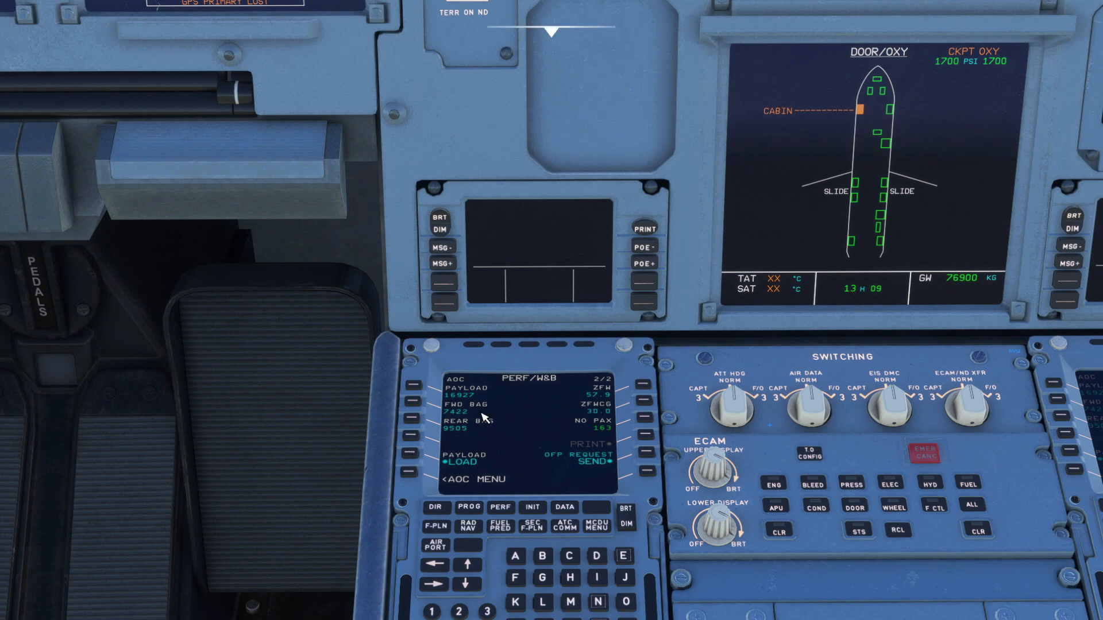
pyautogui.moveTo(972, 308)
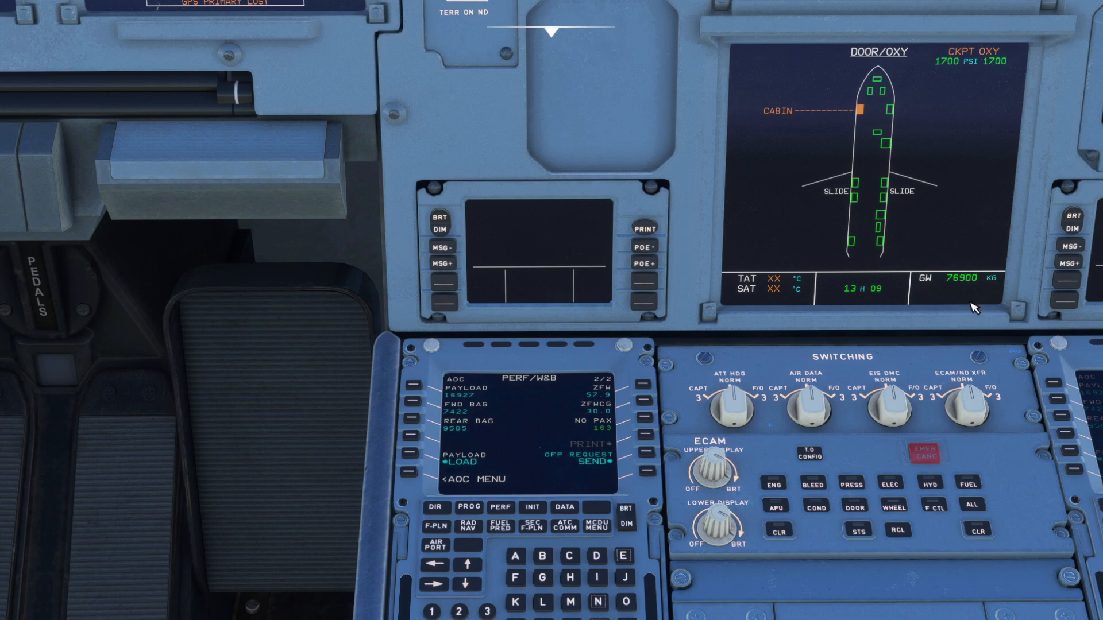
pyautogui.moveTo(969, 287)
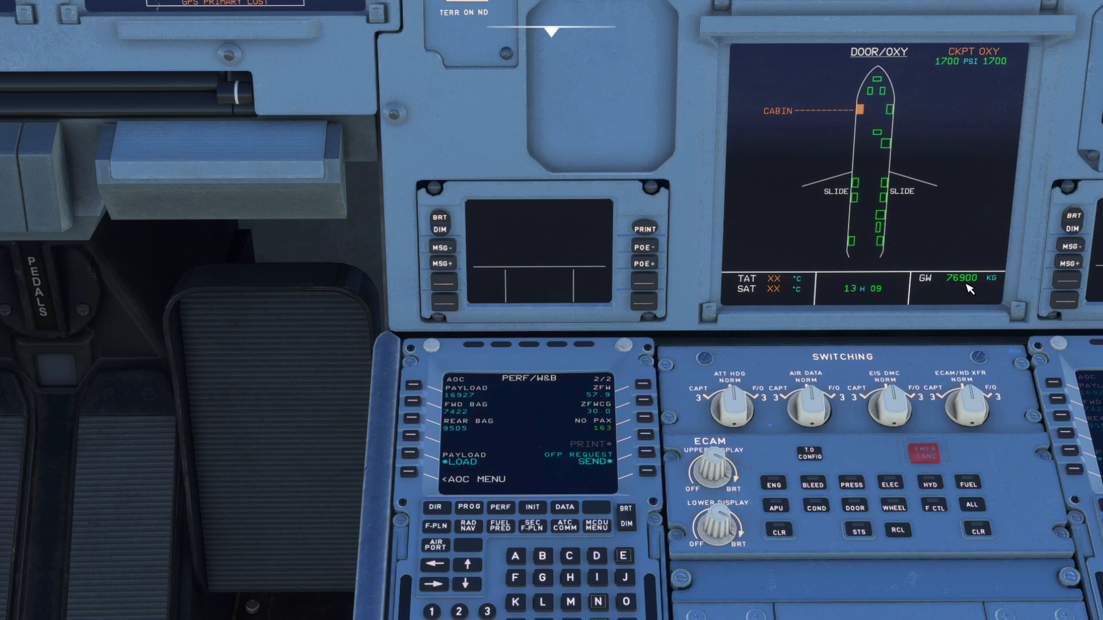
pyautogui.moveTo(502, 450)
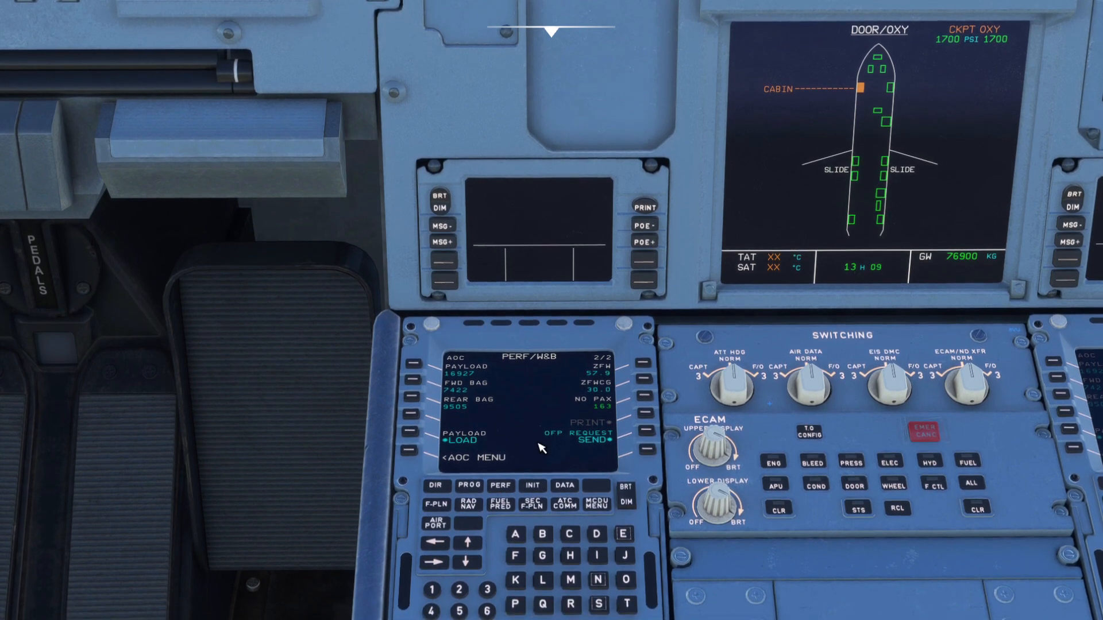
pyautogui.moveTo(523, 444)
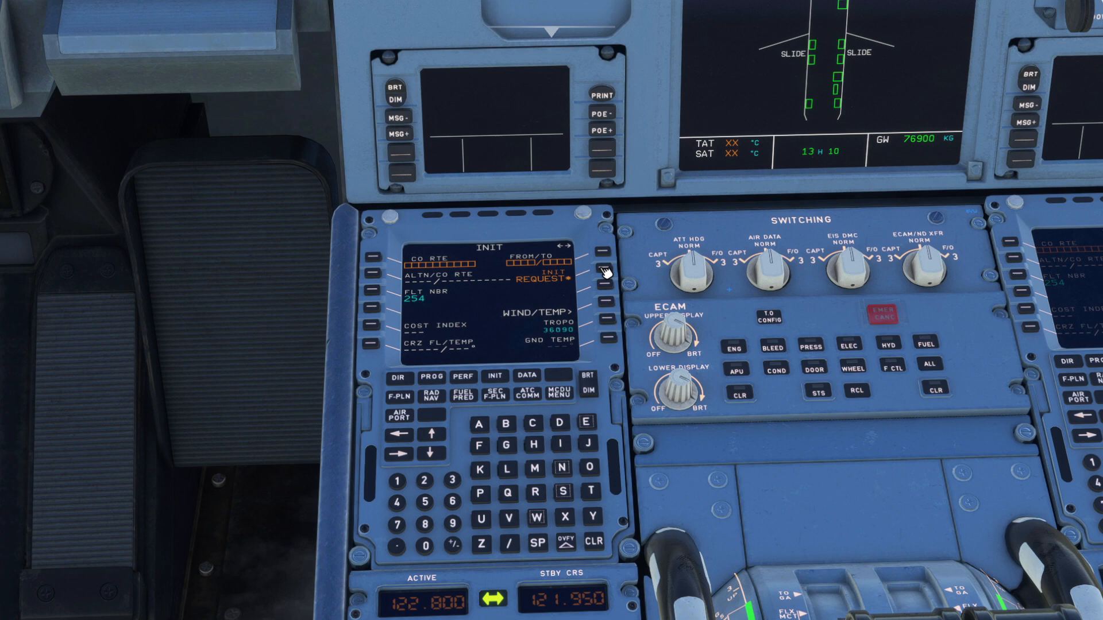
# Step: Request the INIT uplink for EGLL/KJFK, alternate KBOS, flight BRT165R, FL320
pyautogui.click(603, 269)
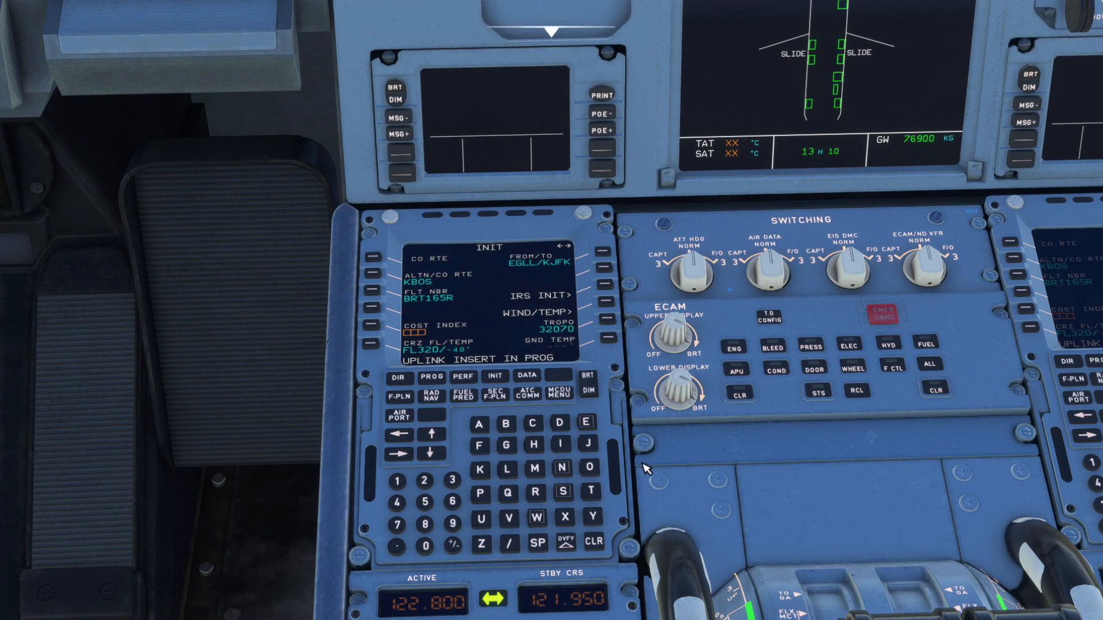
pyautogui.moveTo(653, 469)
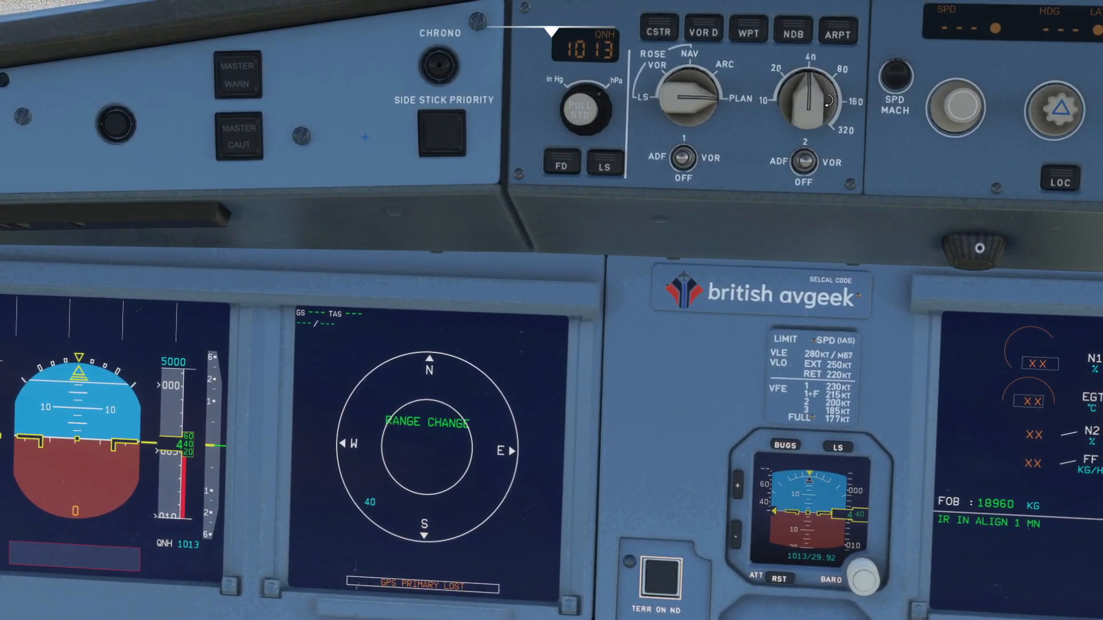
# Step: Set the PLAN-mode ND range to 320 to show the route around EGLL
pyautogui.click(802, 99)
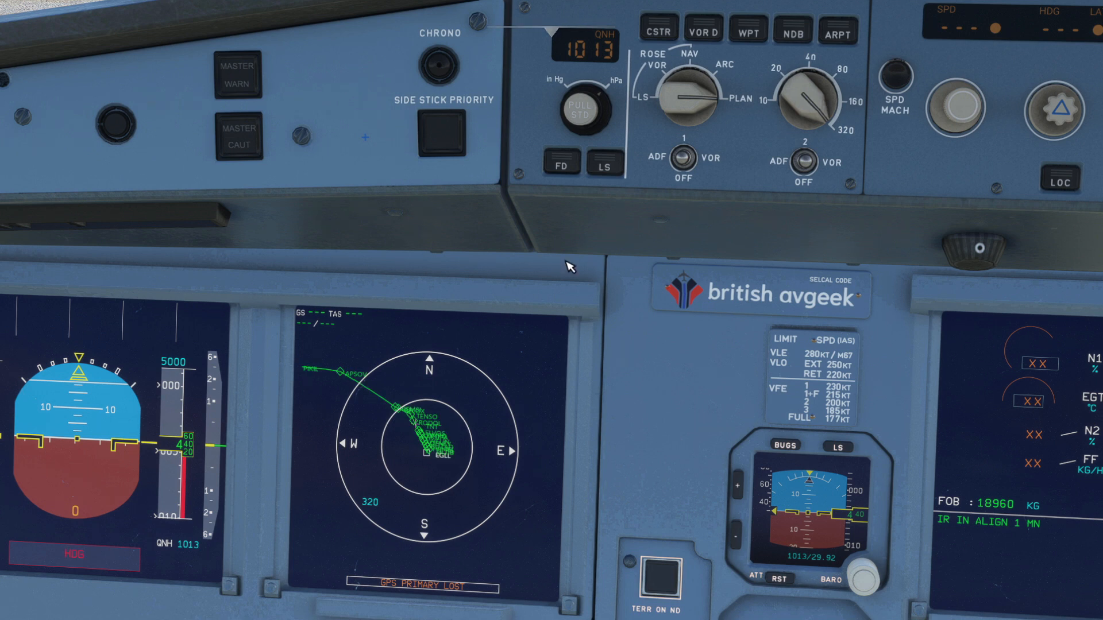
pyautogui.click(802, 103)
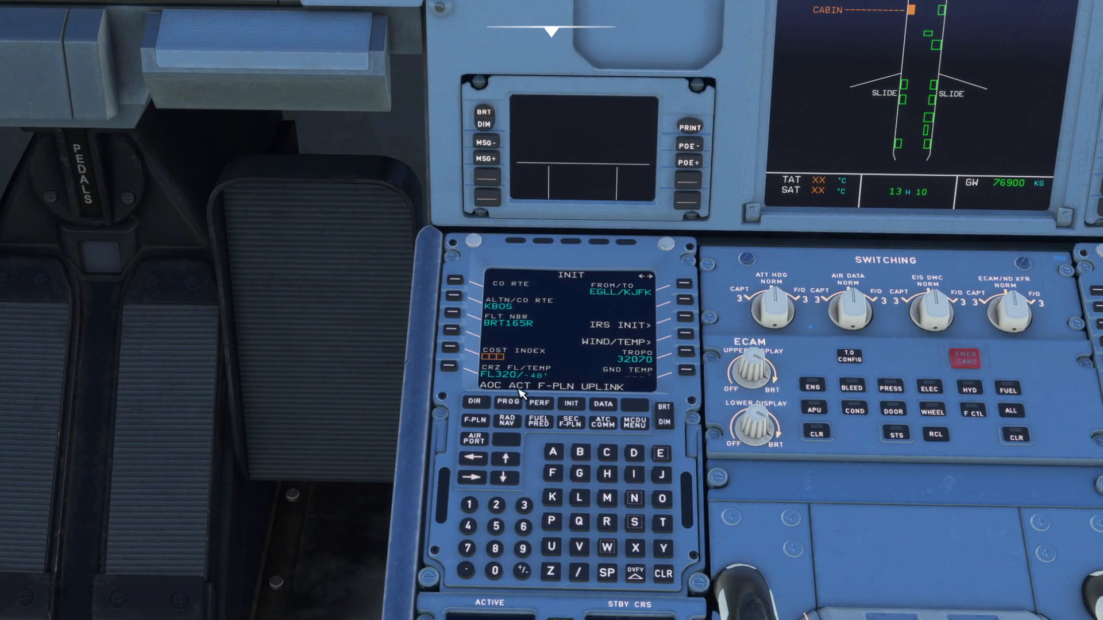
pyautogui.moveTo(667, 581)
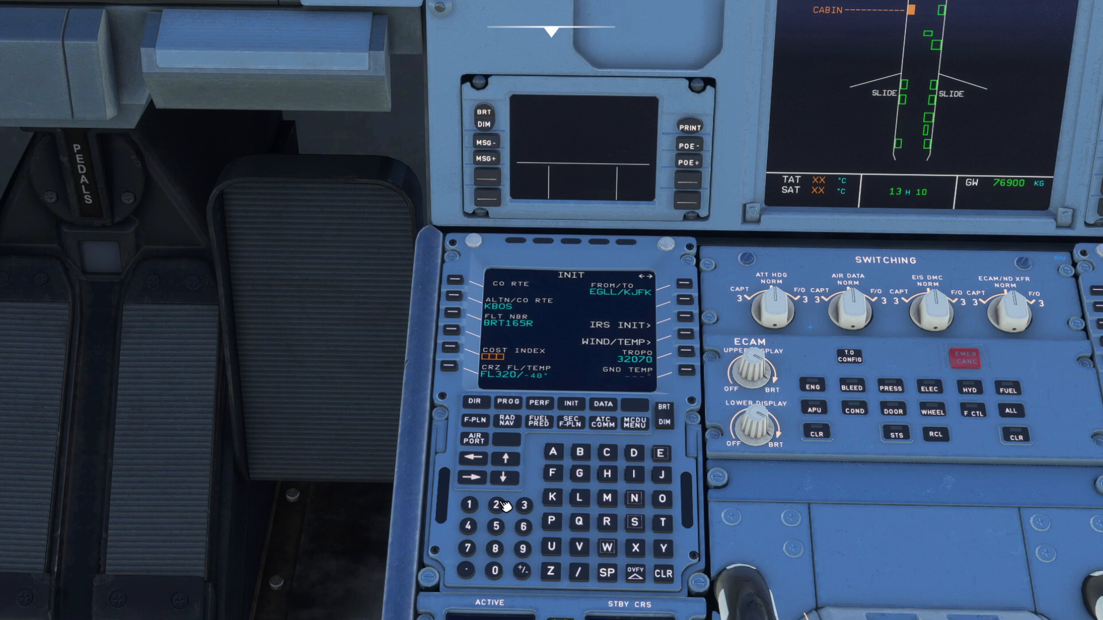
# Step: Enter 25 in the MCDU scratchpad for the INIT page cost index
pyautogui.write('25')
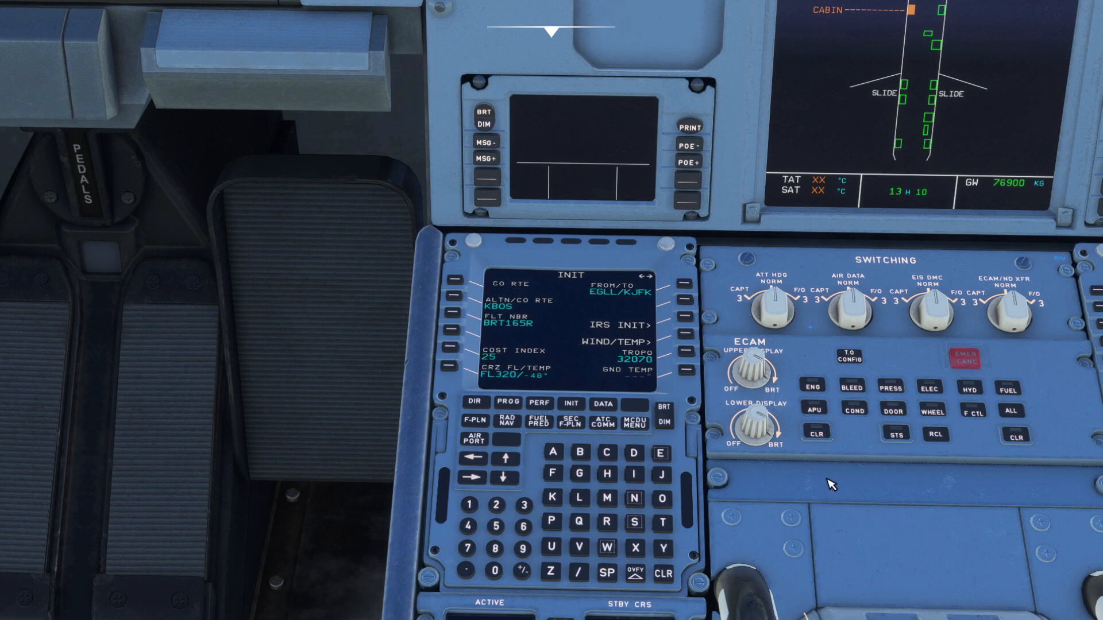
pyautogui.moveTo(559, 390)
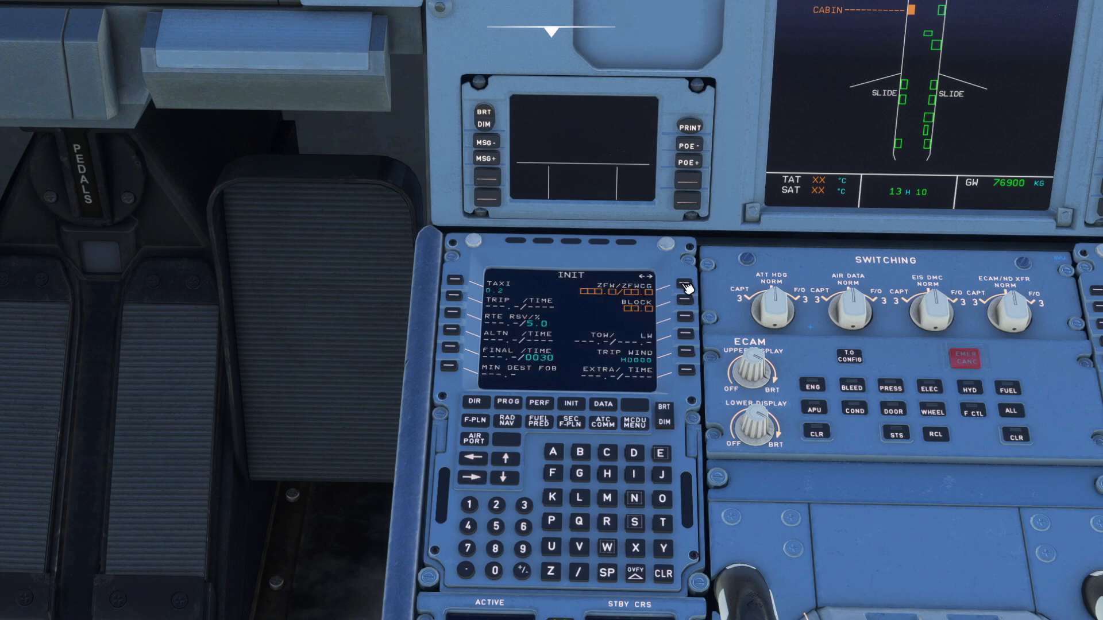
# Step: Insert ZFW/ZFWCG 58.0/26.9 and run fuel planning for 17.6 block fuel
pyautogui.write('58.0/26.9')
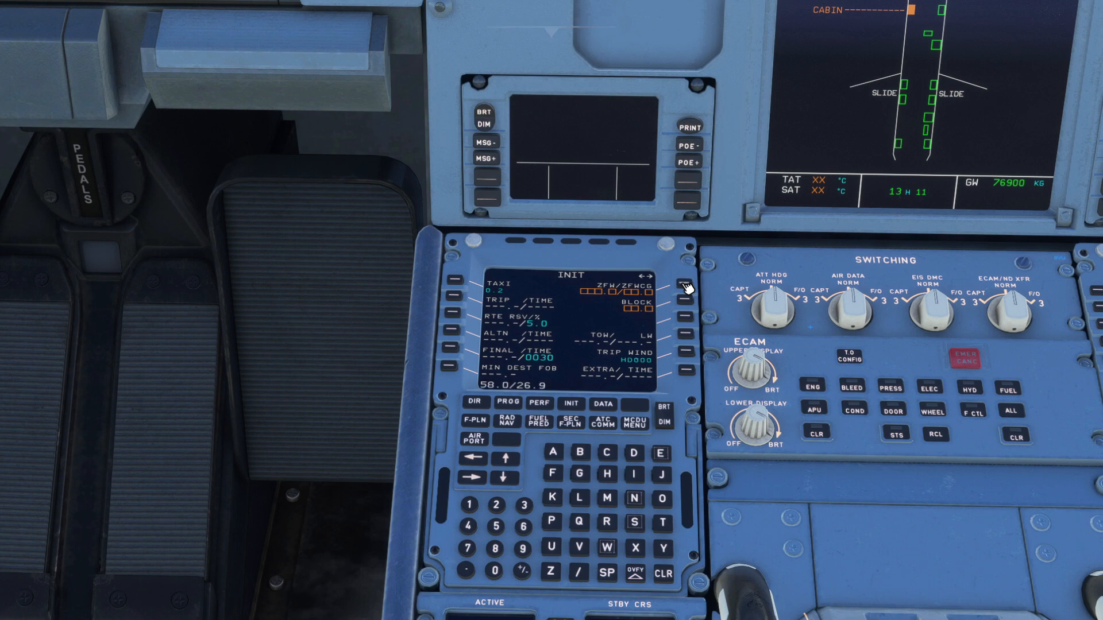
pyautogui.click(681, 284)
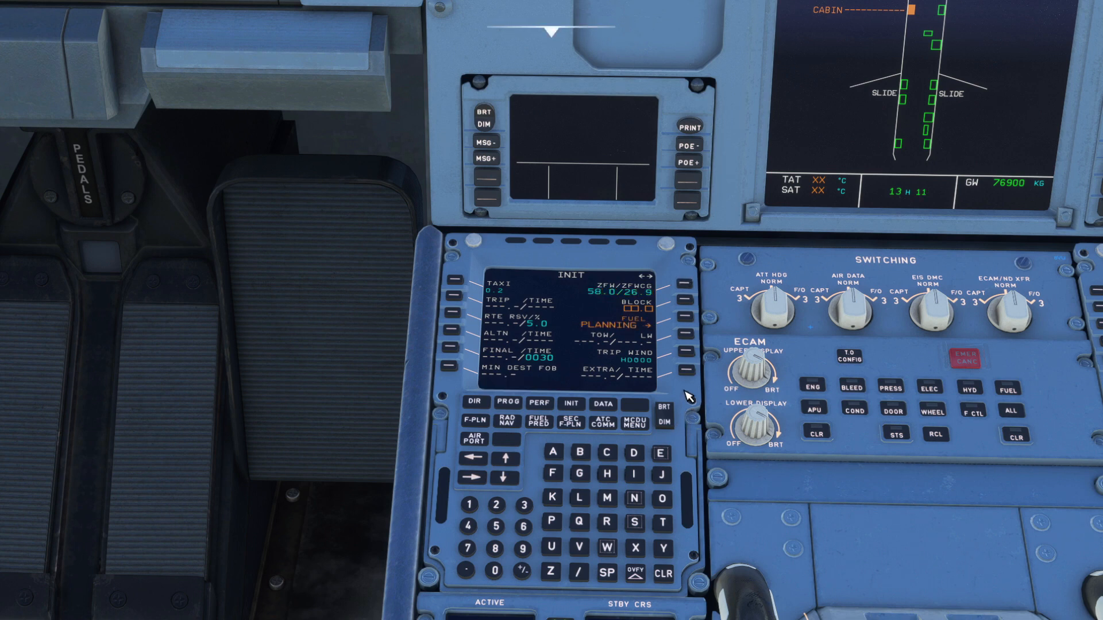
pyautogui.moveTo(686, 320)
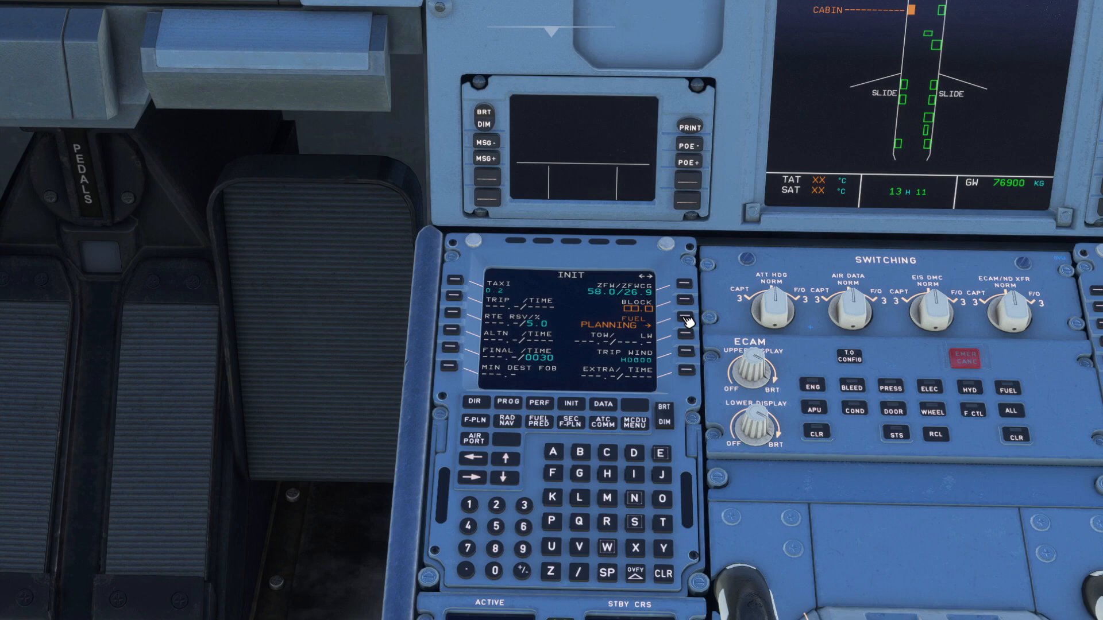
pyautogui.click(679, 317)
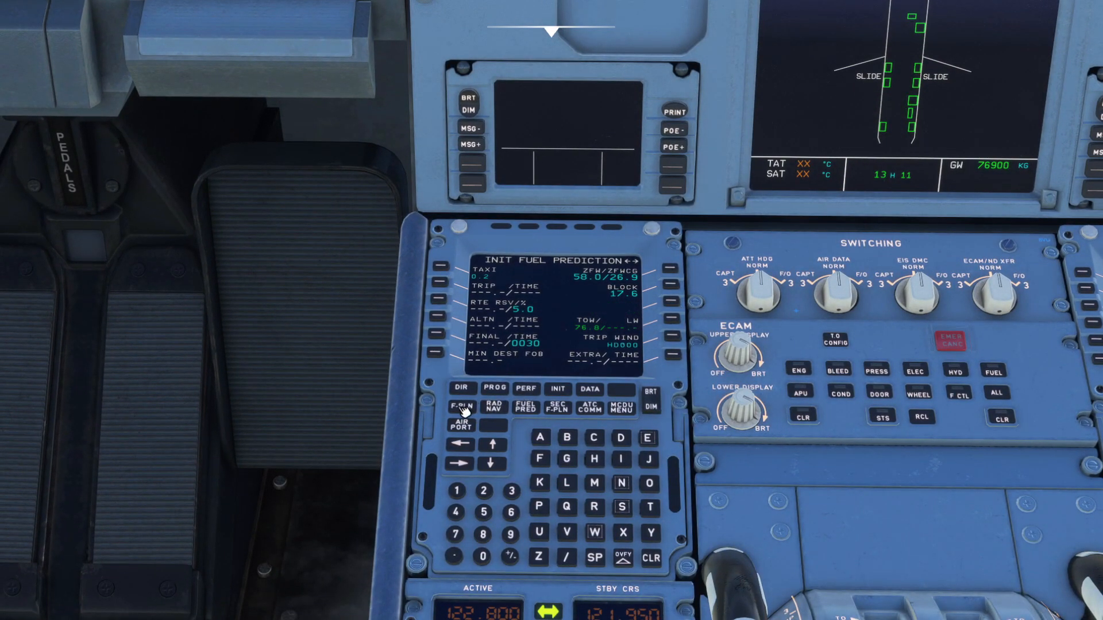
# Step: Open F-PLN and scroll past ELVOS to the oceanic waypoints and LOMSI
pyautogui.click(460, 407)
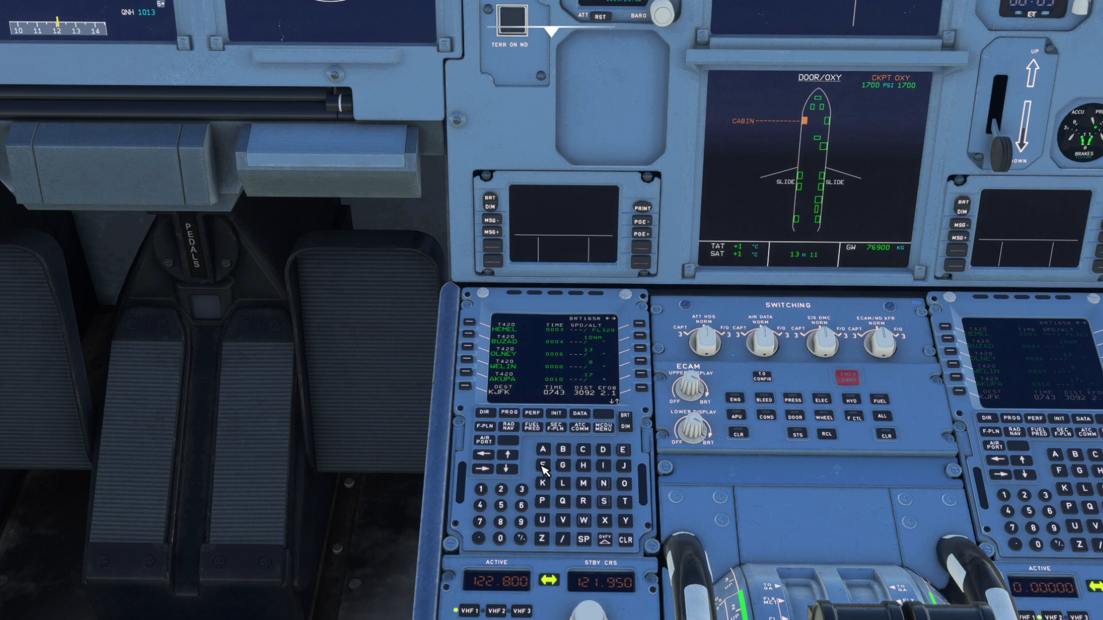
pyautogui.click(507, 461)
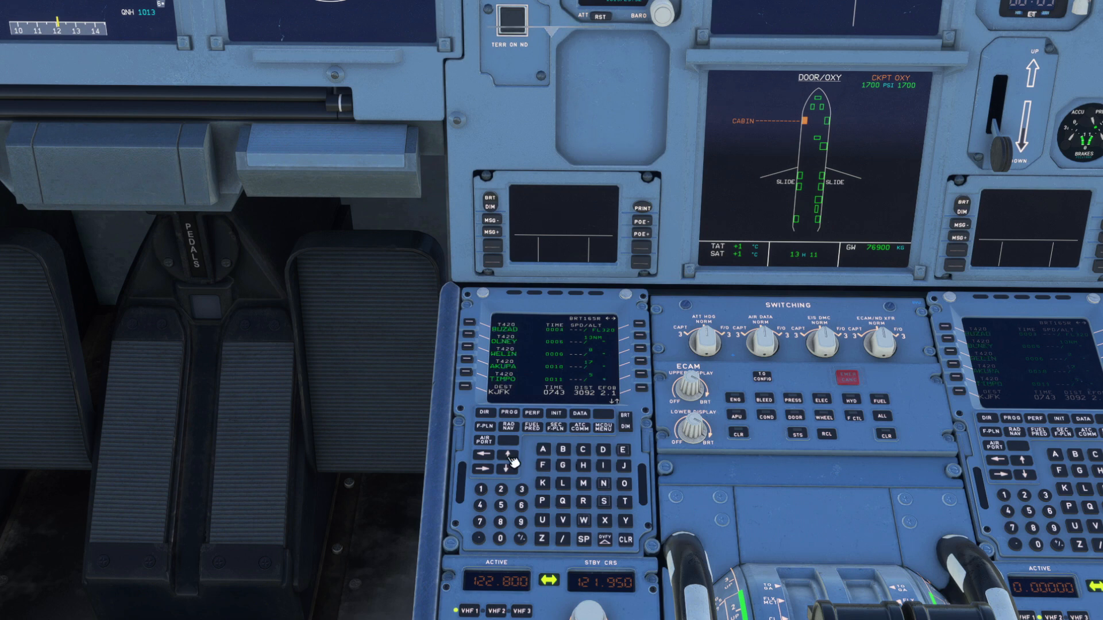
pyautogui.click(512, 461)
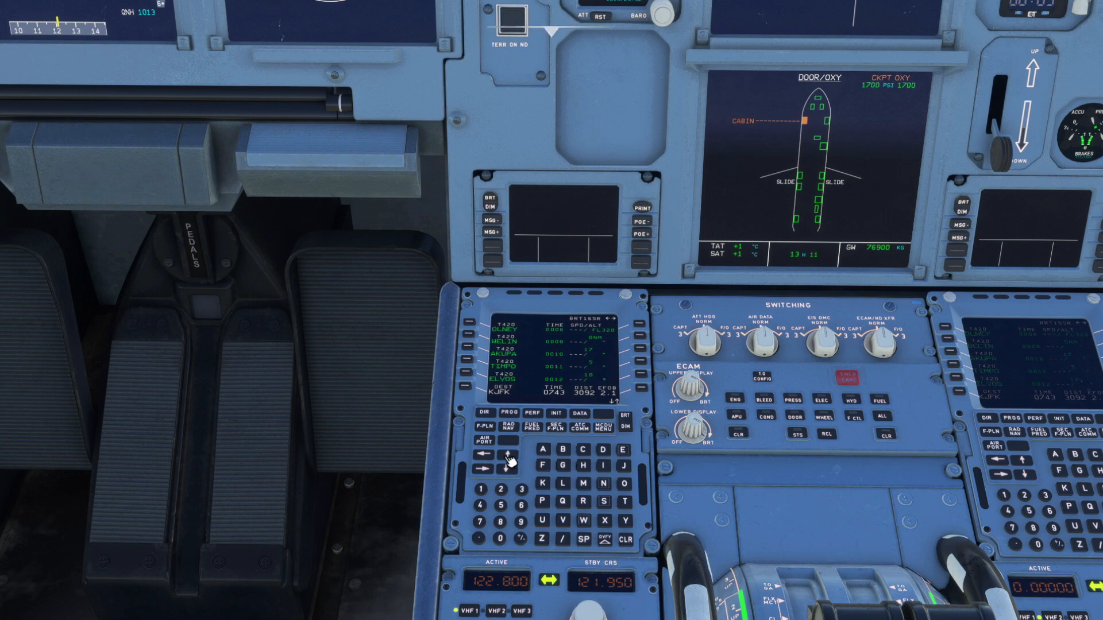
pyautogui.moveTo(513, 454)
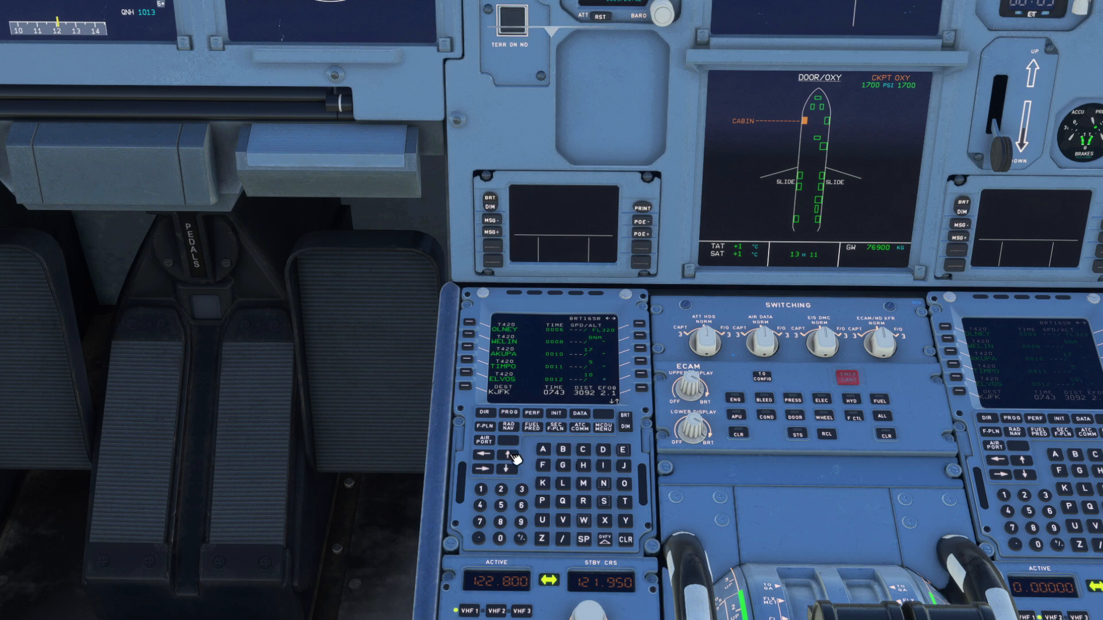
pyautogui.click(509, 457)
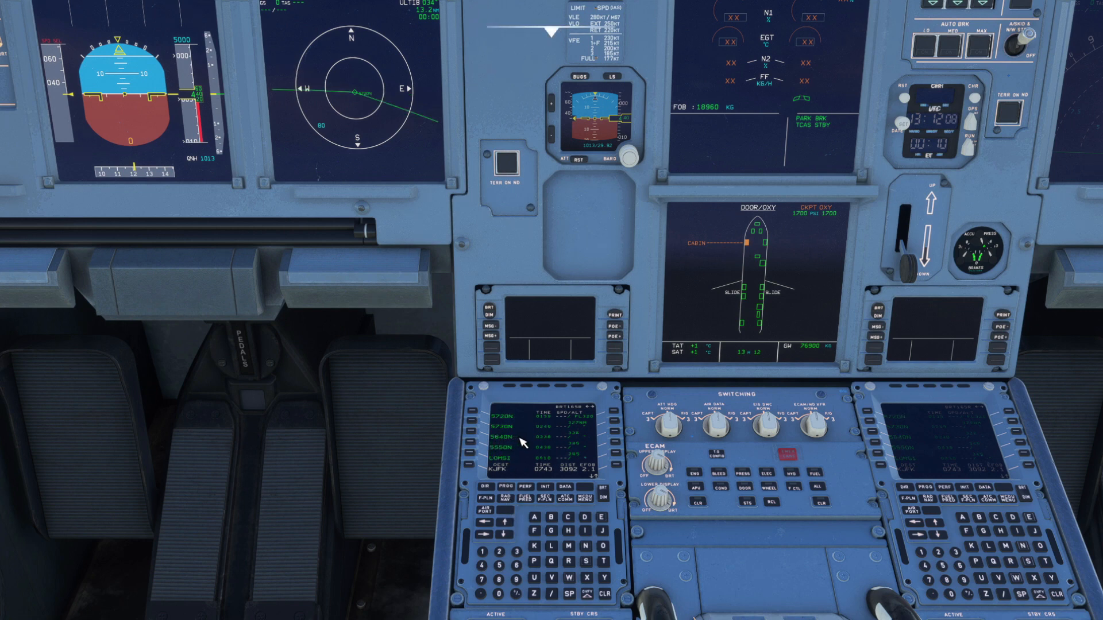
pyautogui.moveTo(512, 456)
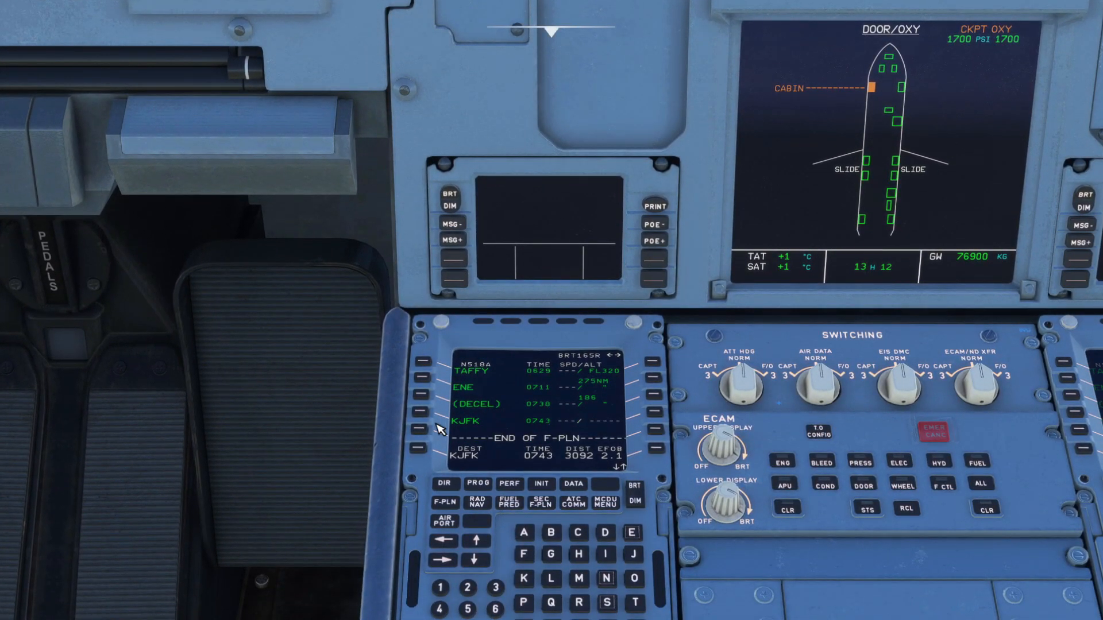
pyautogui.moveTo(527, 446)
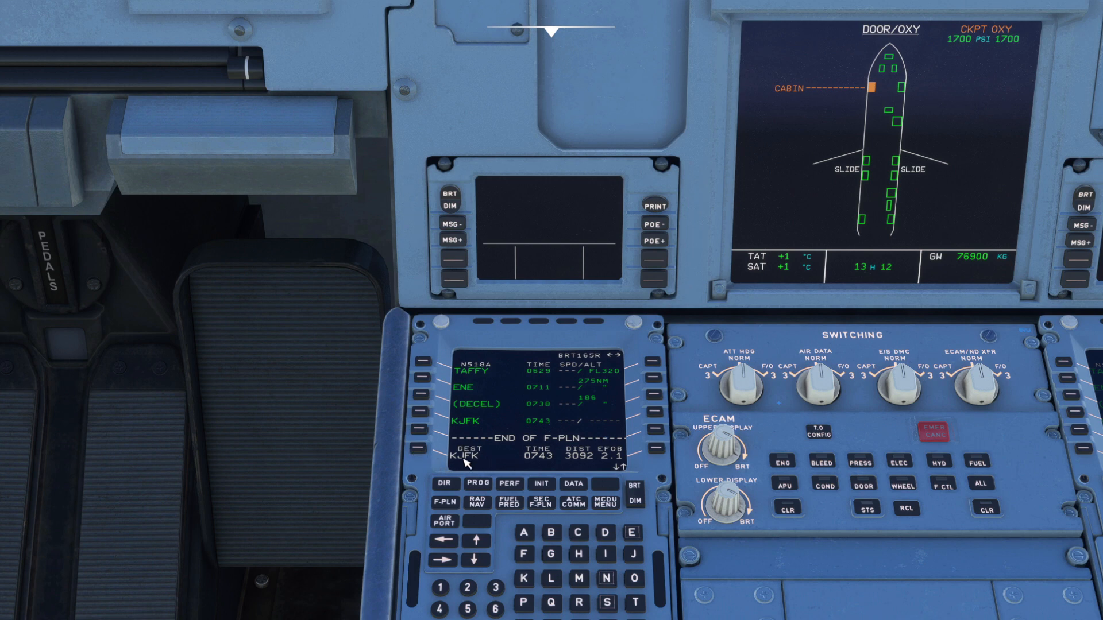
pyautogui.moveTo(453, 505)
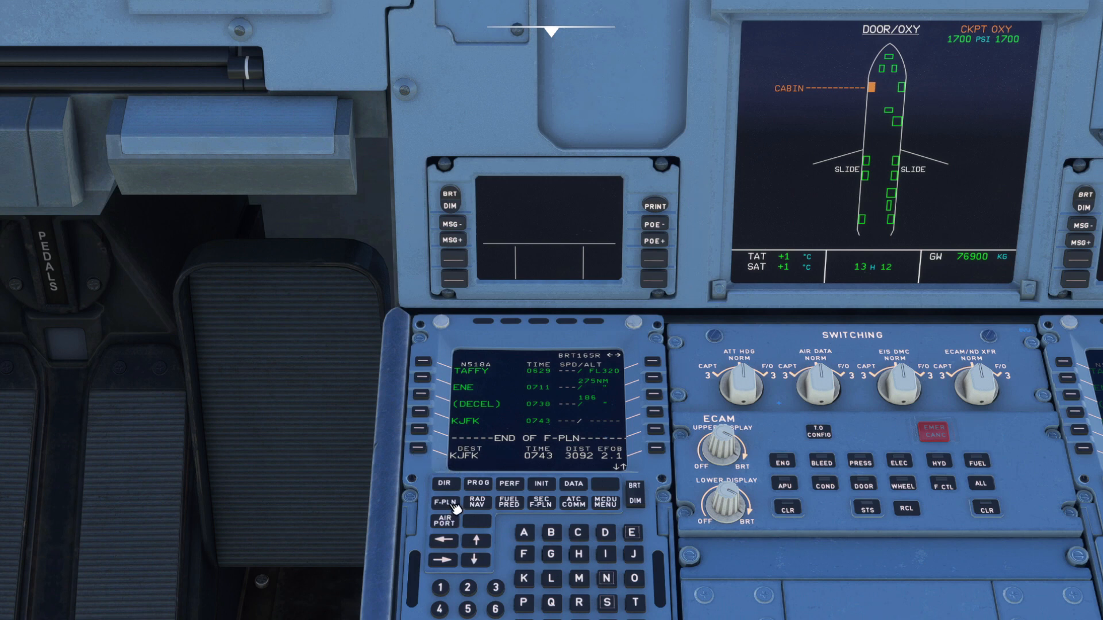